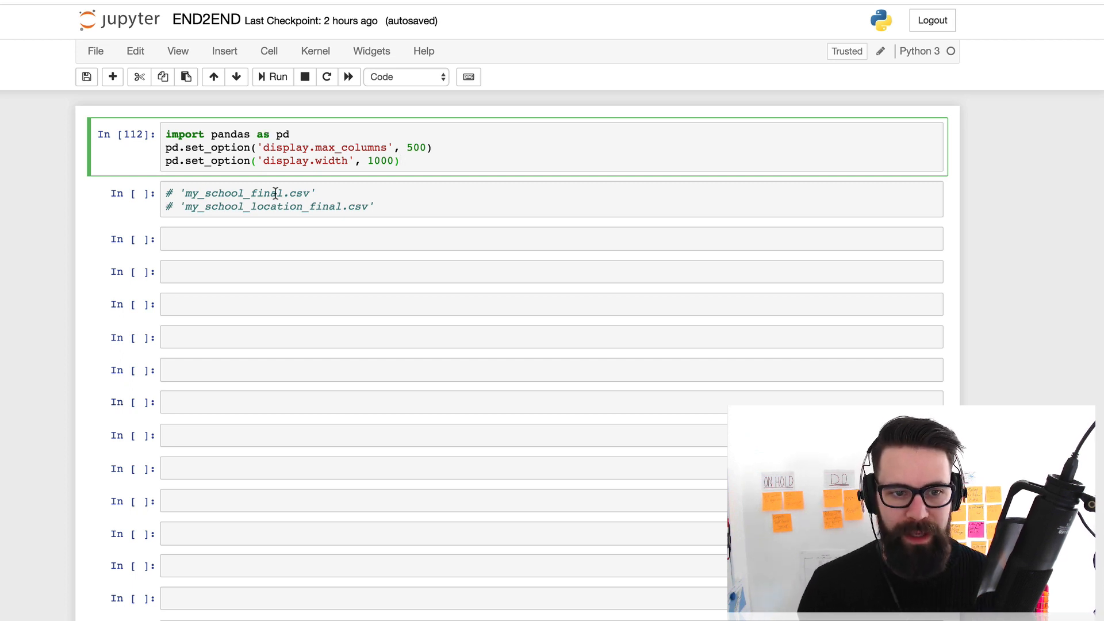
Run pwd in a new cell to show the current working directory
double_click(246, 193)
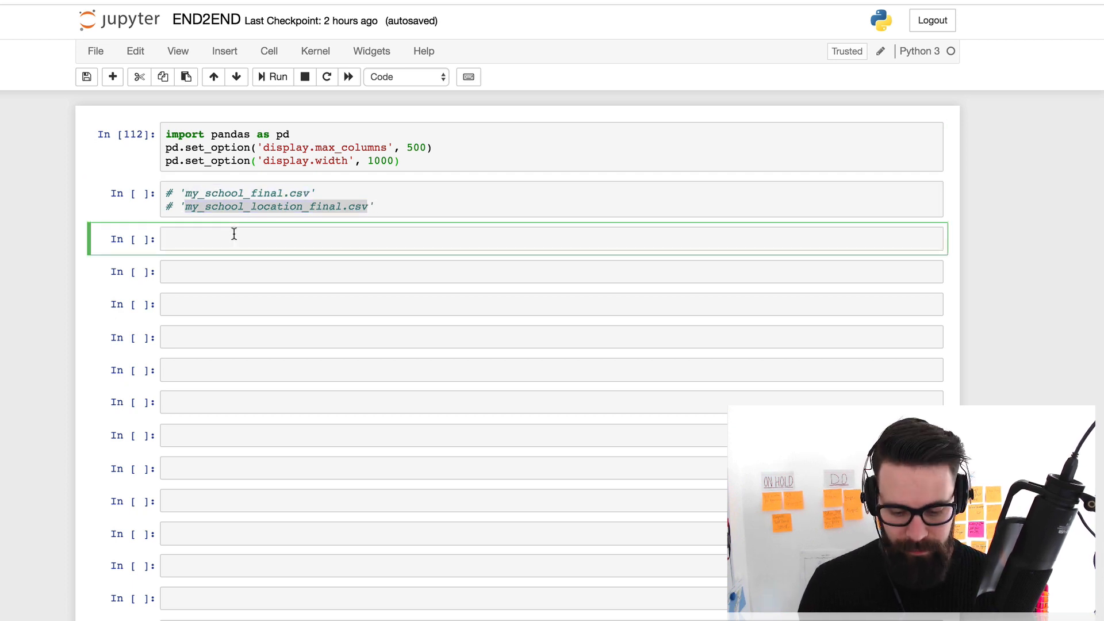
text(pw)
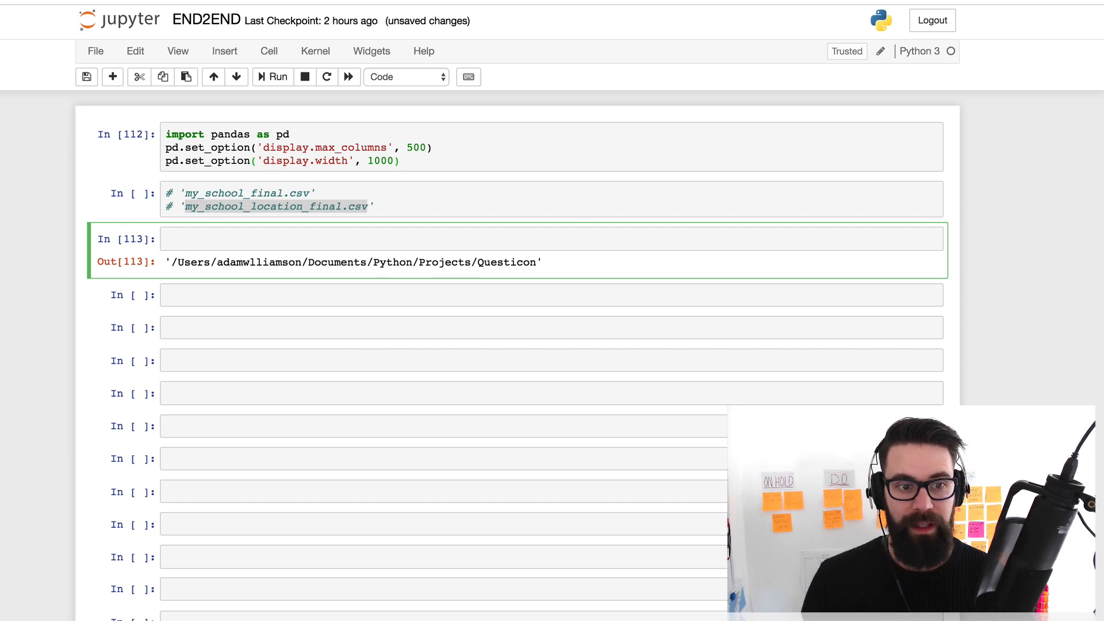
text(df)
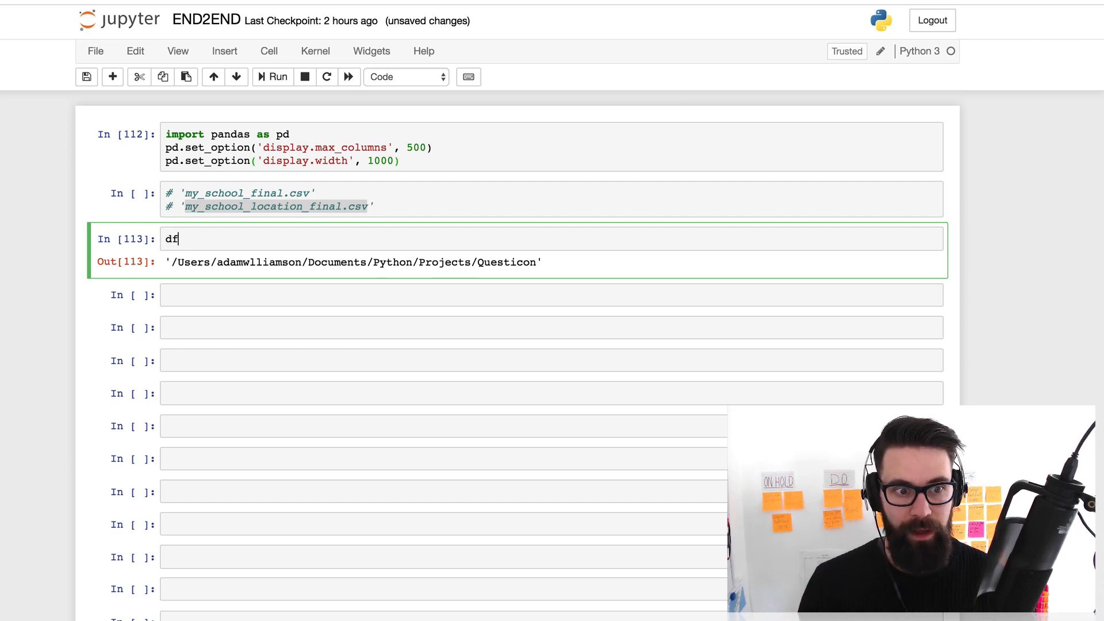
key(Backspace)
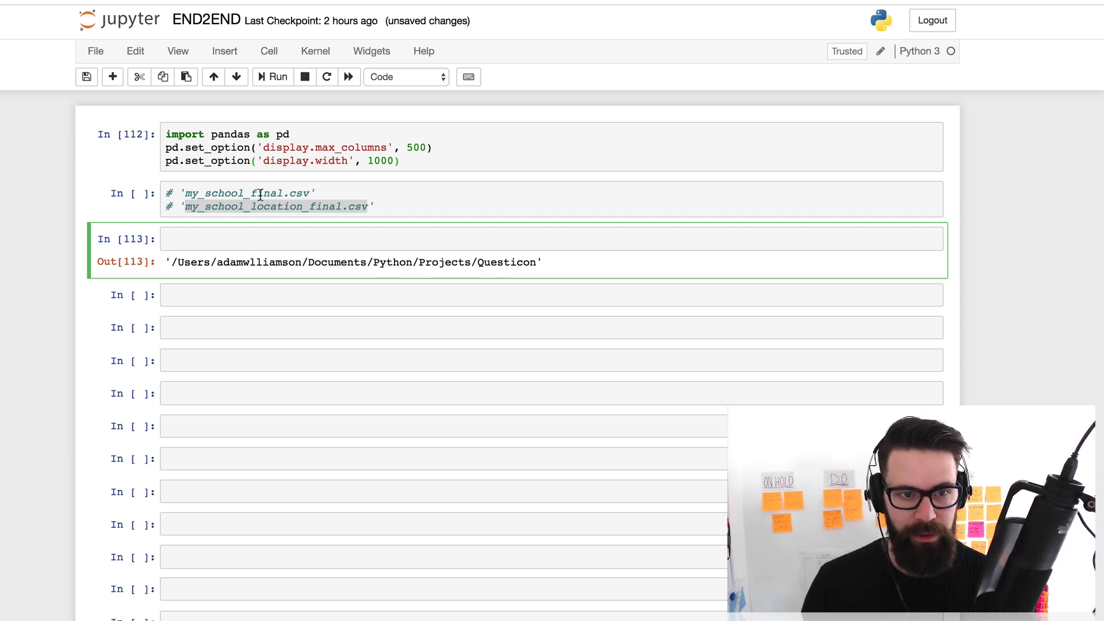
Write my_school_final_df = pd.read_csv('my_school_final') in the cell
text(my_school_final)
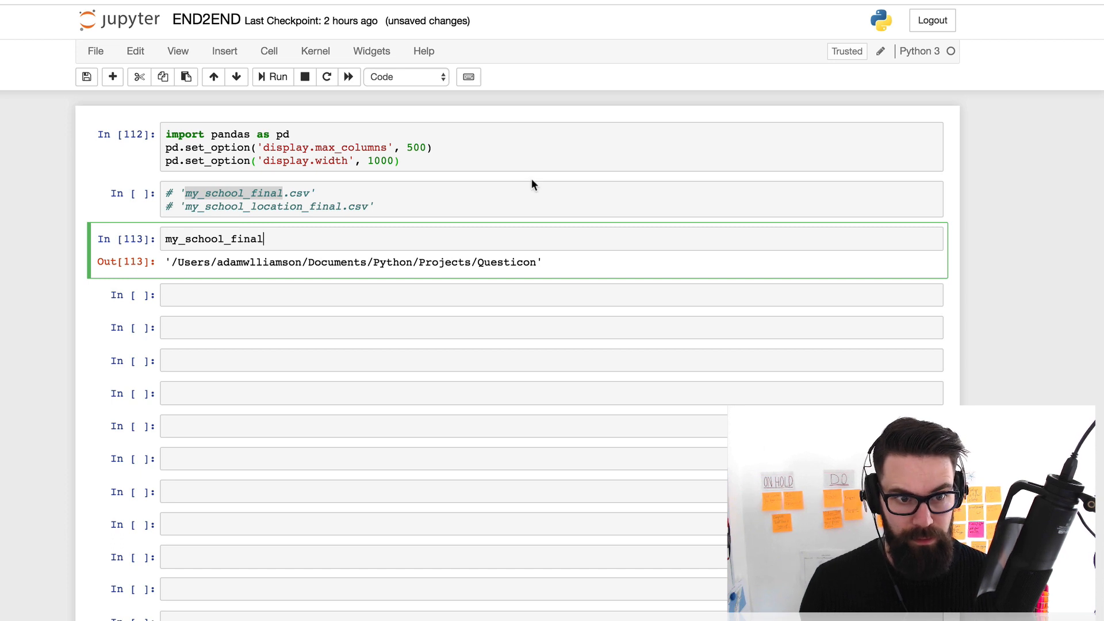
text(_df =)
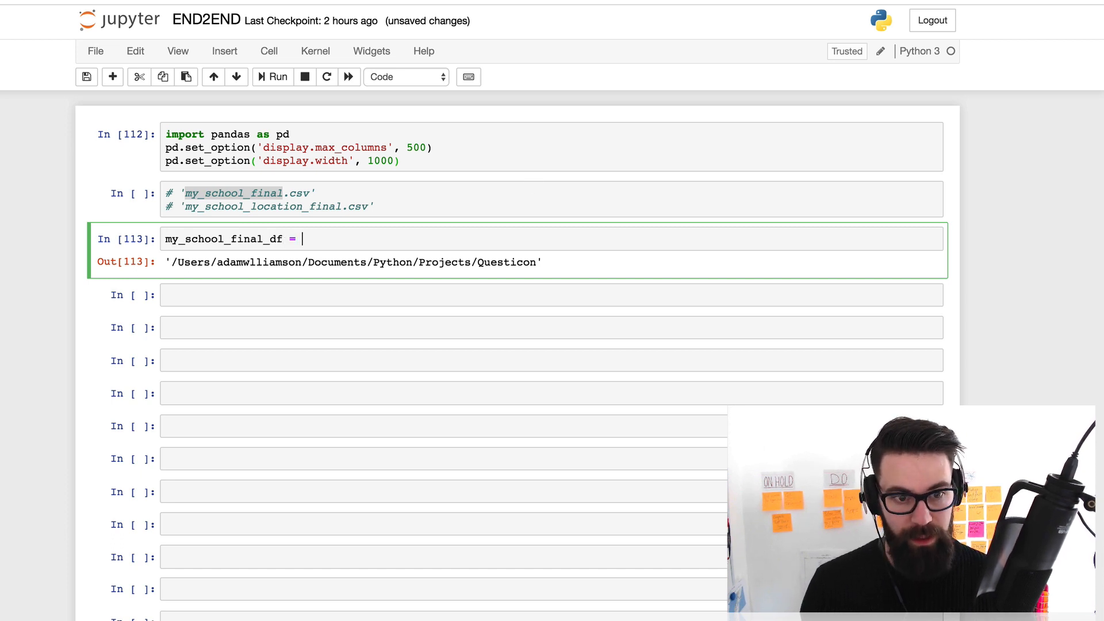
text(pd)
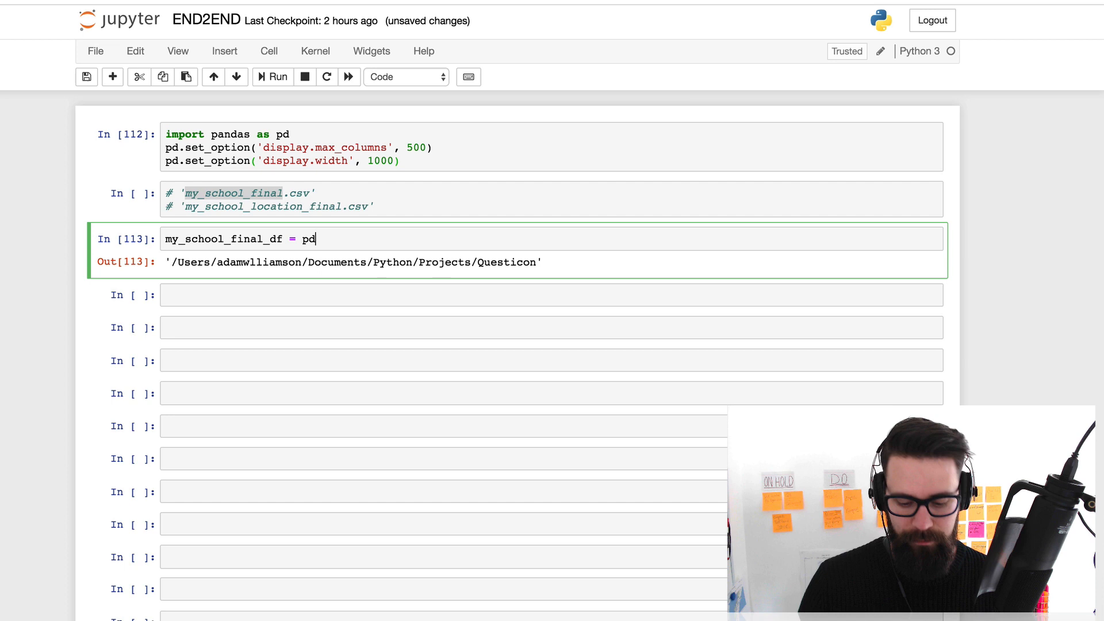
text(.read)
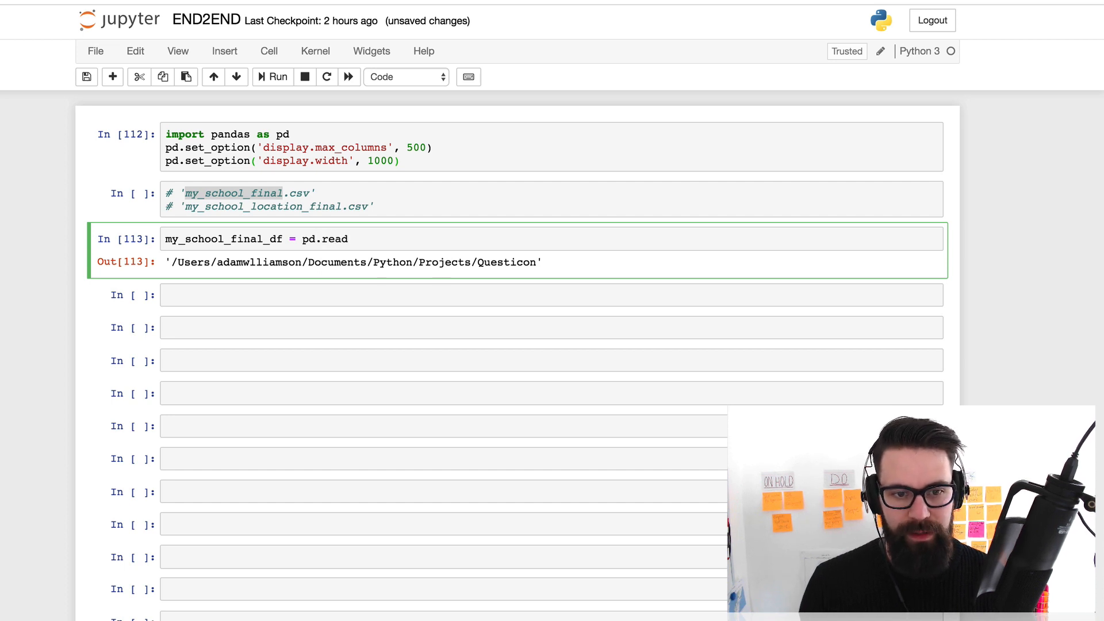
text(_csv())
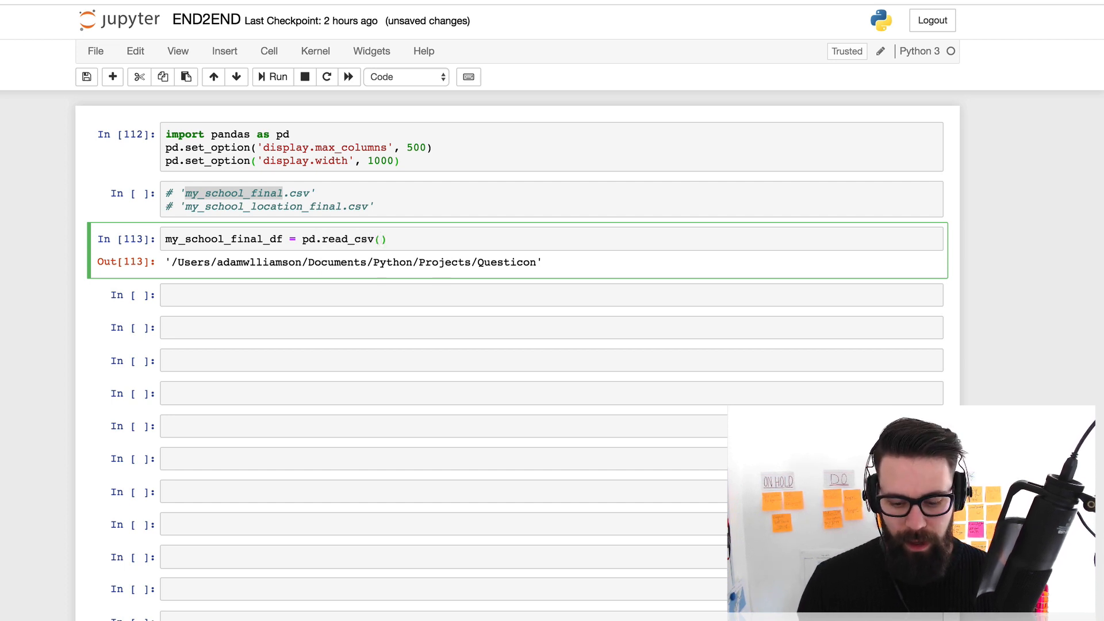
text('my_school_final')
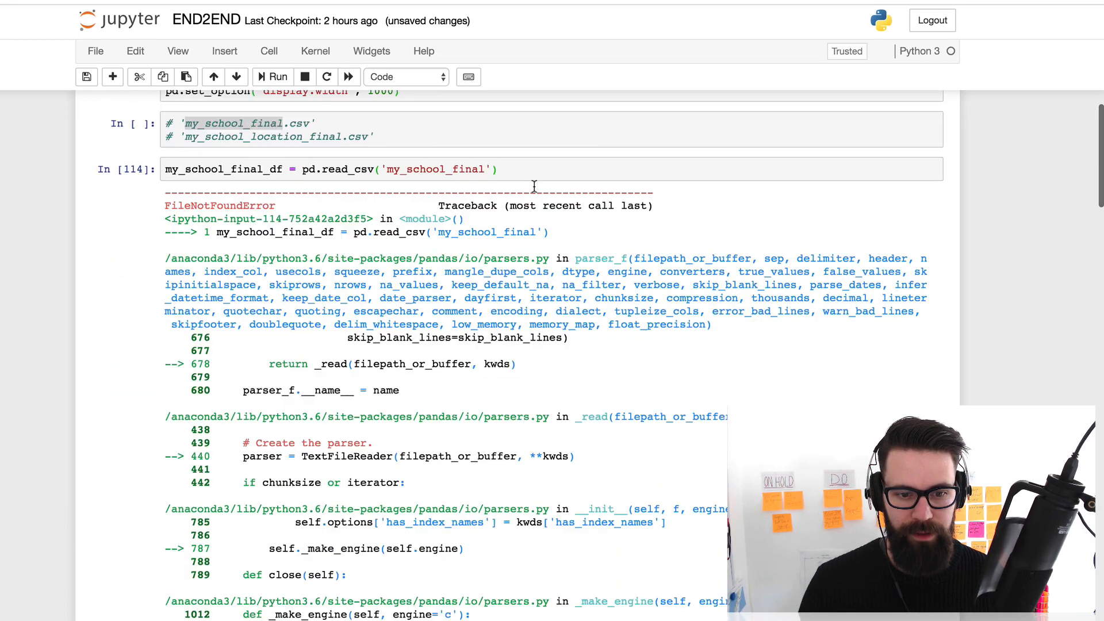
Read 'my_school_final.csv' with encoding='latin' so the school table loads without errors
scroll(down, 3)
text(.csv)
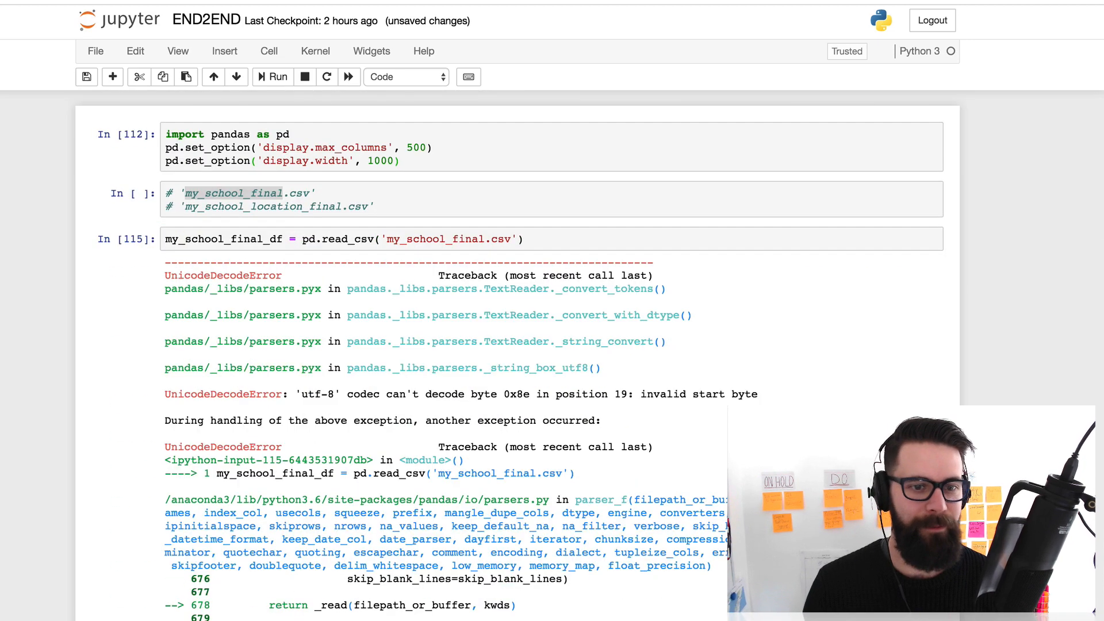
scroll(down, 3)
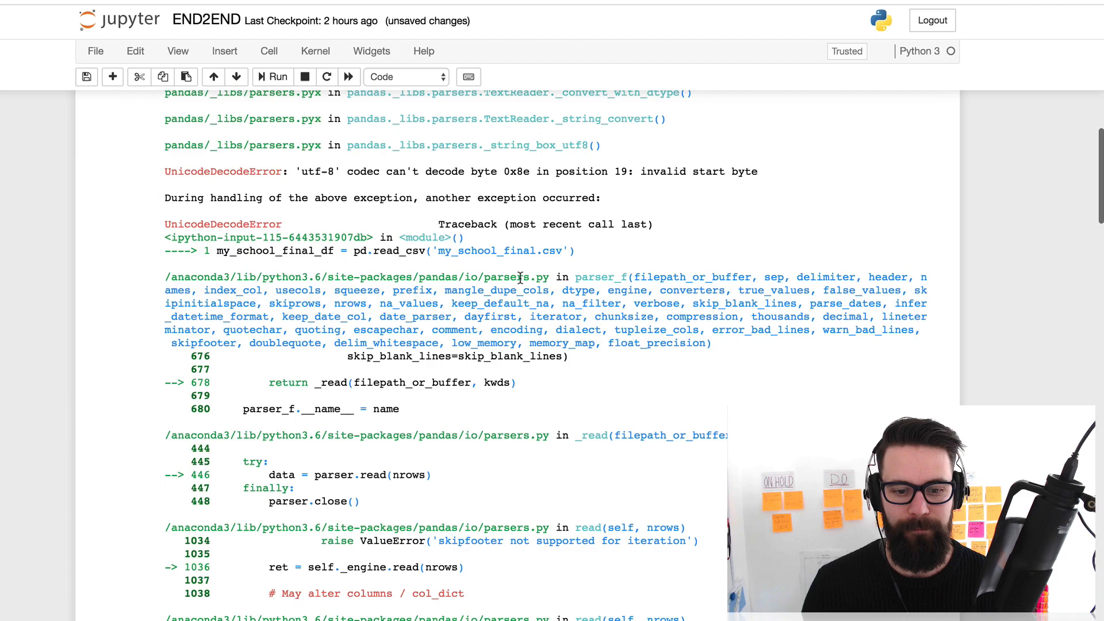
scroll(down, 3)
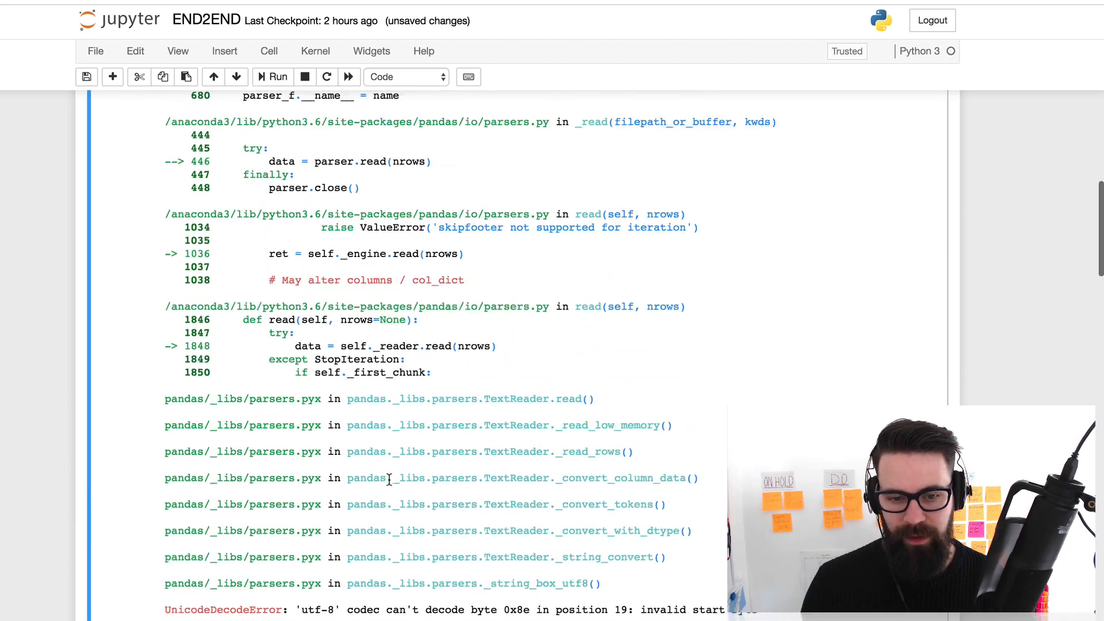
scroll(down, 3)
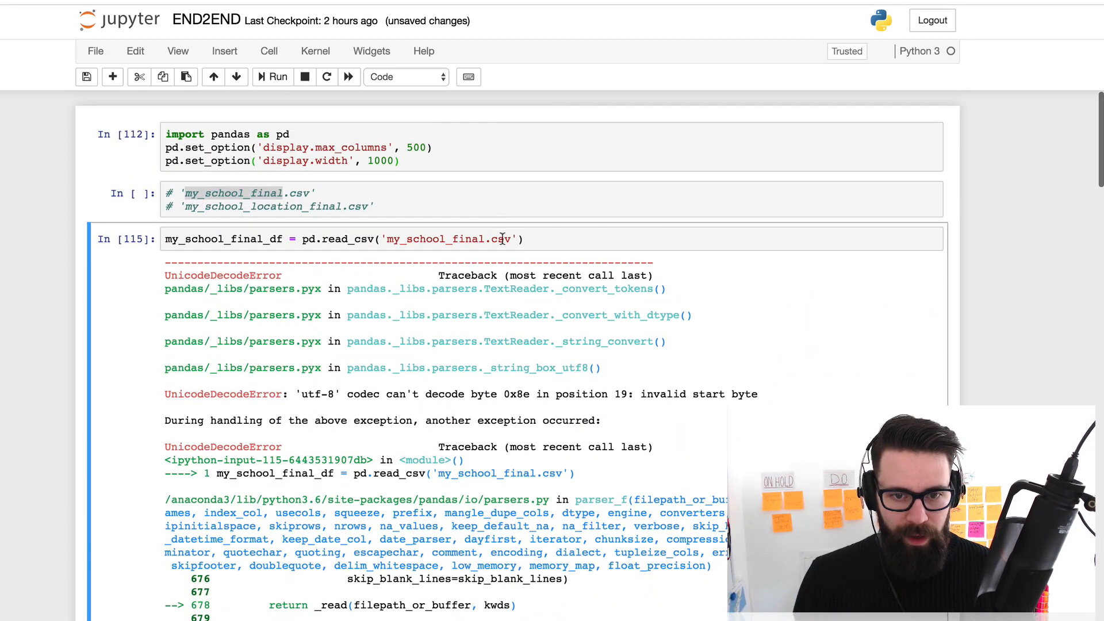
text(,encoding='latin)
text(my_school_final_df)
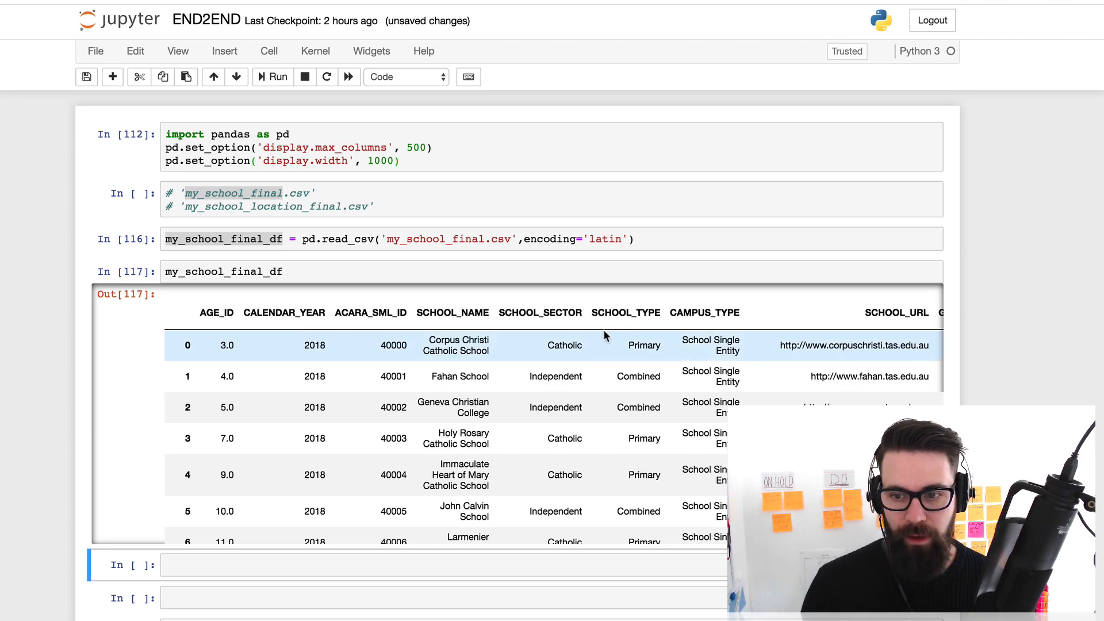
Preview the school table with head(10) and tail(10), then display its AGE_ID column
scroll(right, 3)
text(.head()
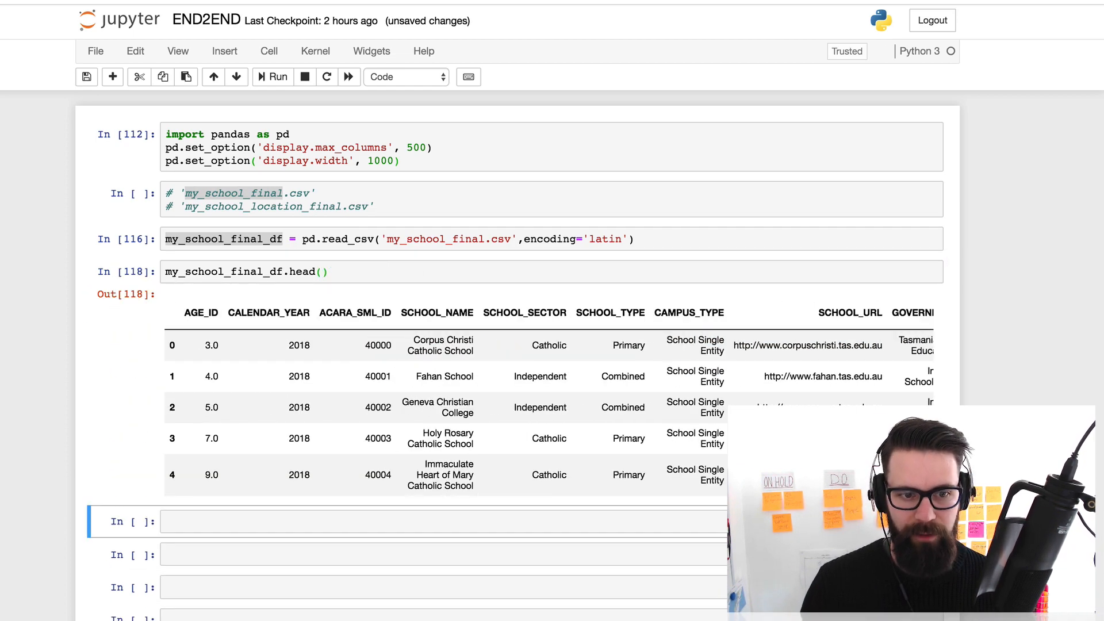
text(10)
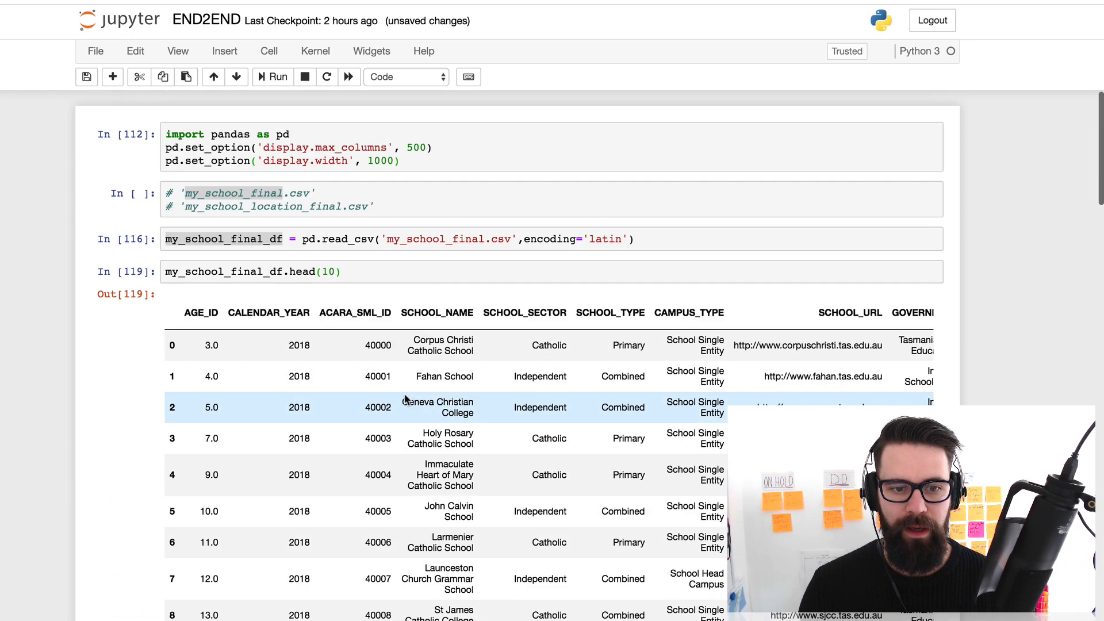
text(tail)
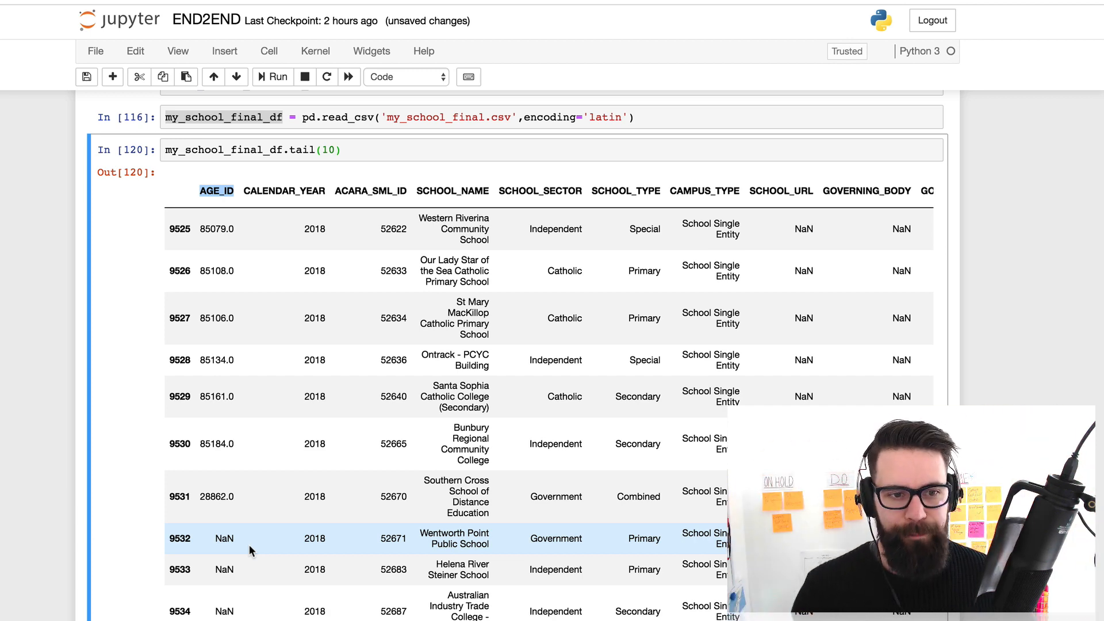
click(345, 150)
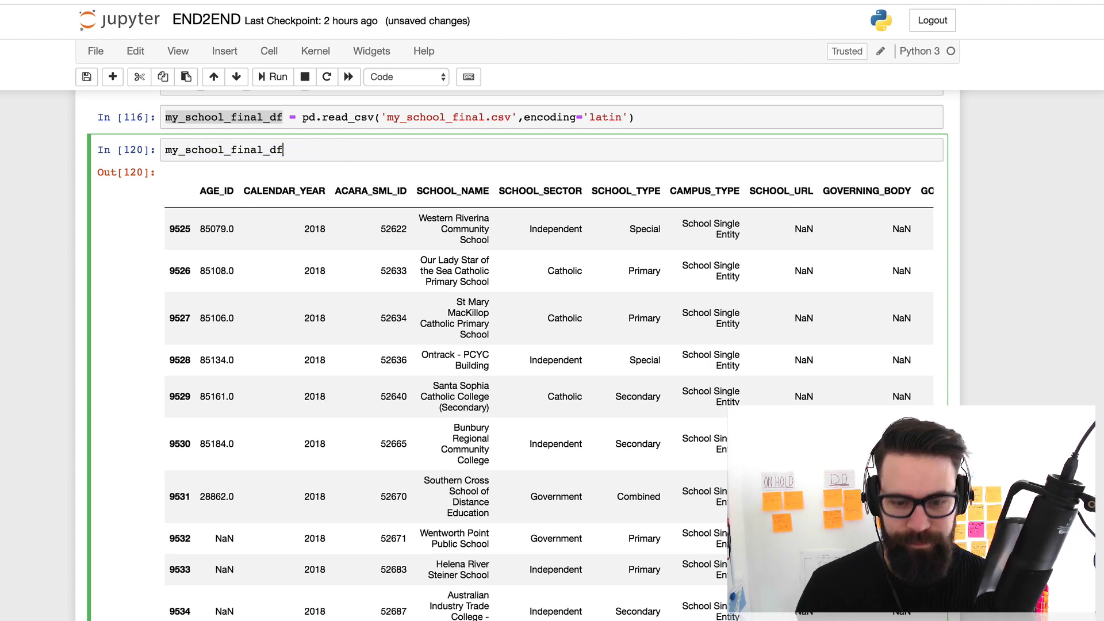
text(['AGE_ID)
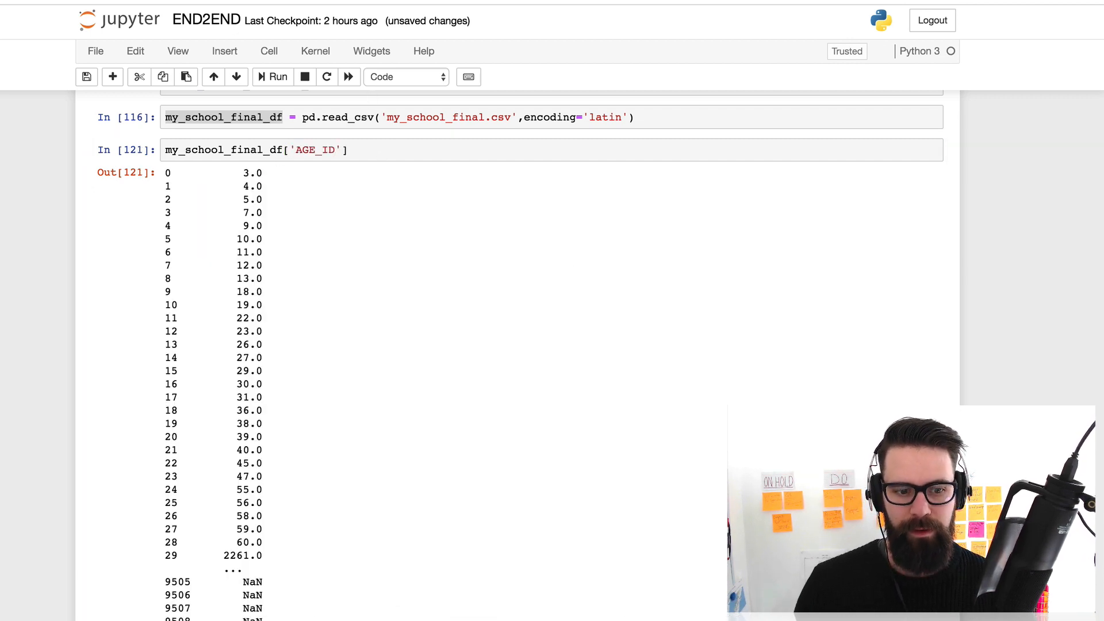
Reassign my_school_final_df to rows where AGE_ID isna() is False and show the result
scroll(down, 3)
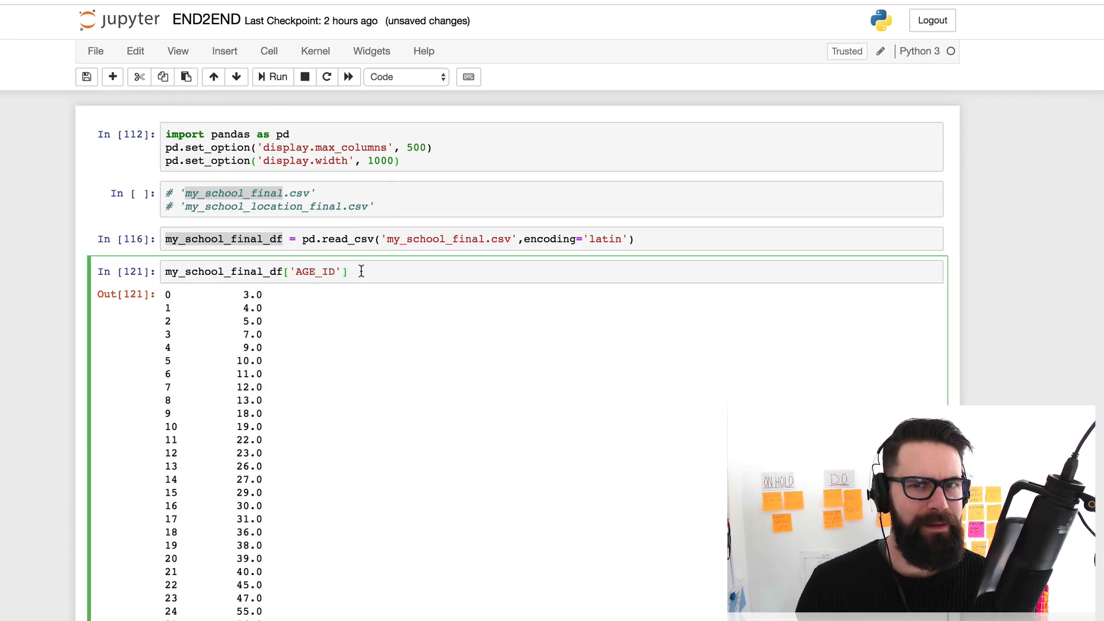
text(.)
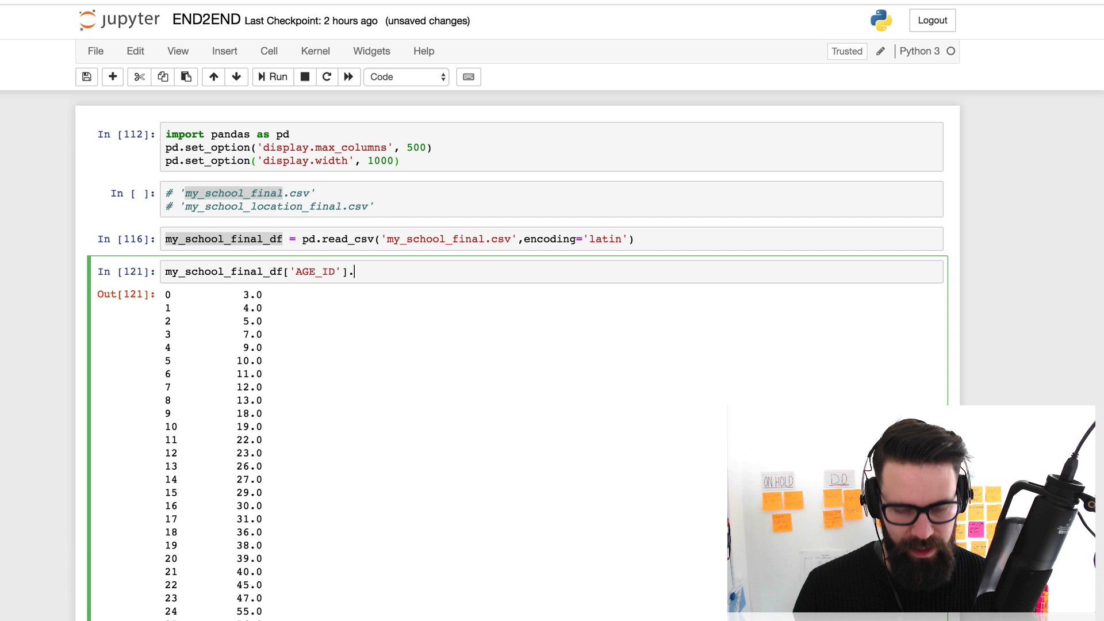
text(isna())
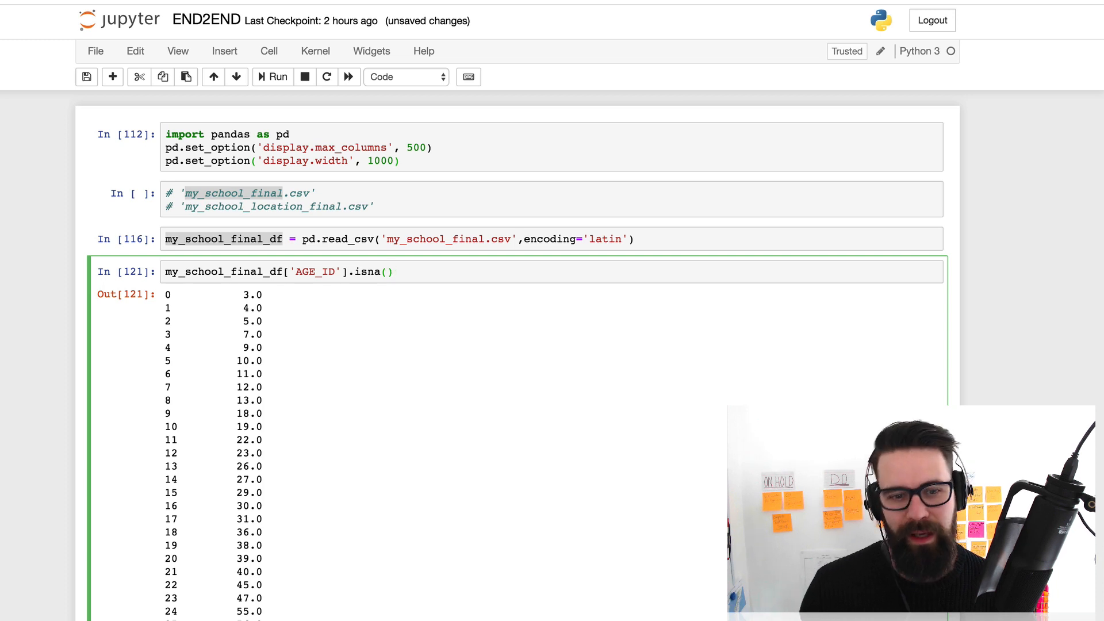
click(395, 272)
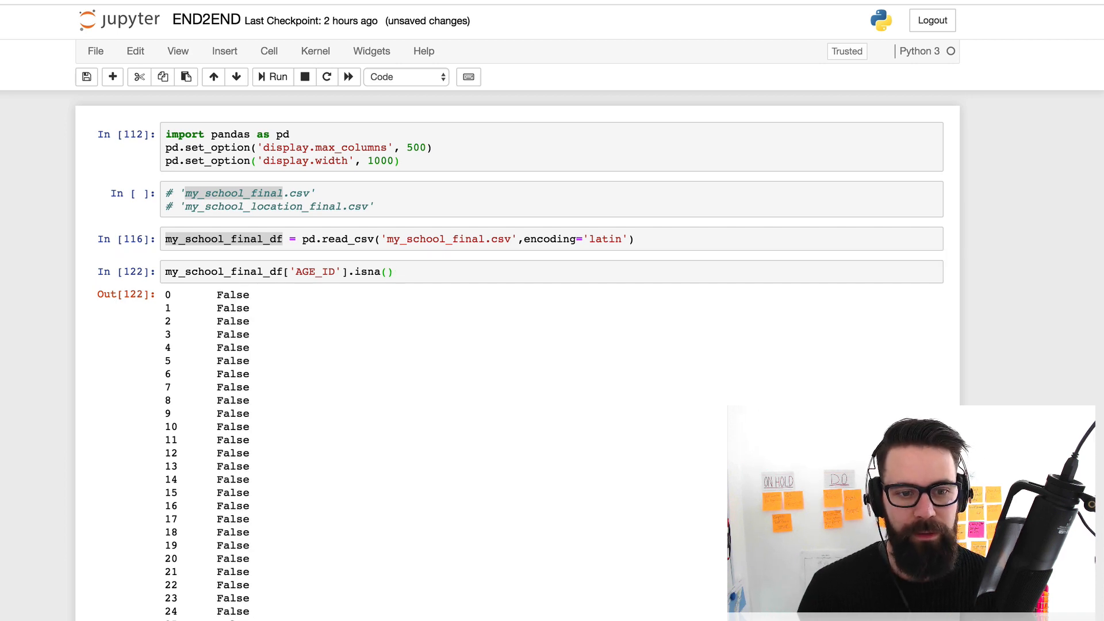
scroll(down, 3)
text(my_school_final_df[)
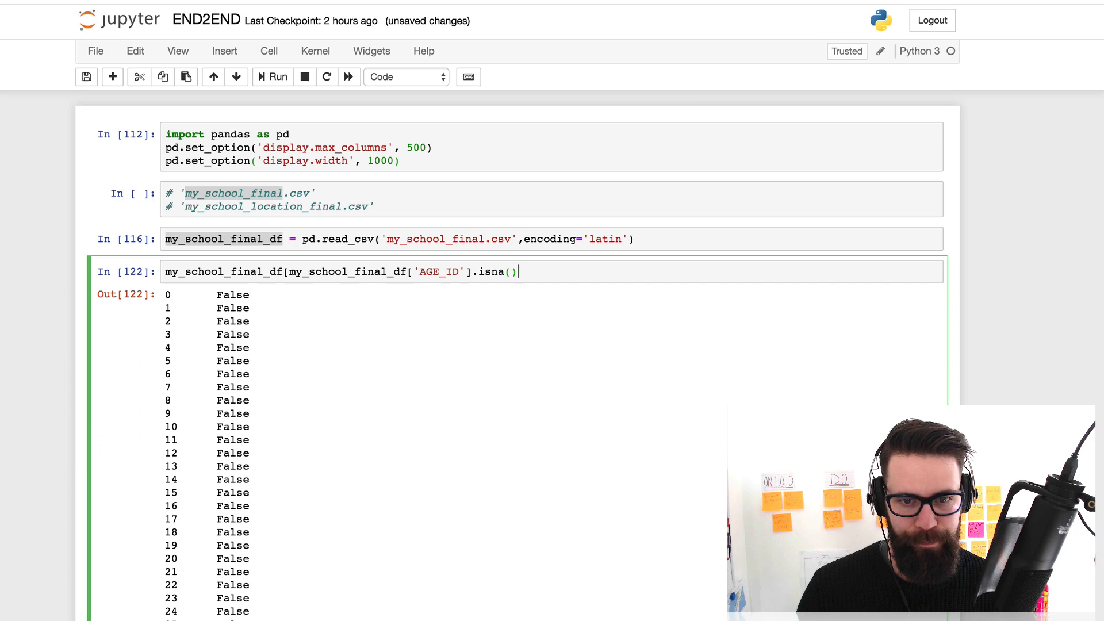
text(== ])
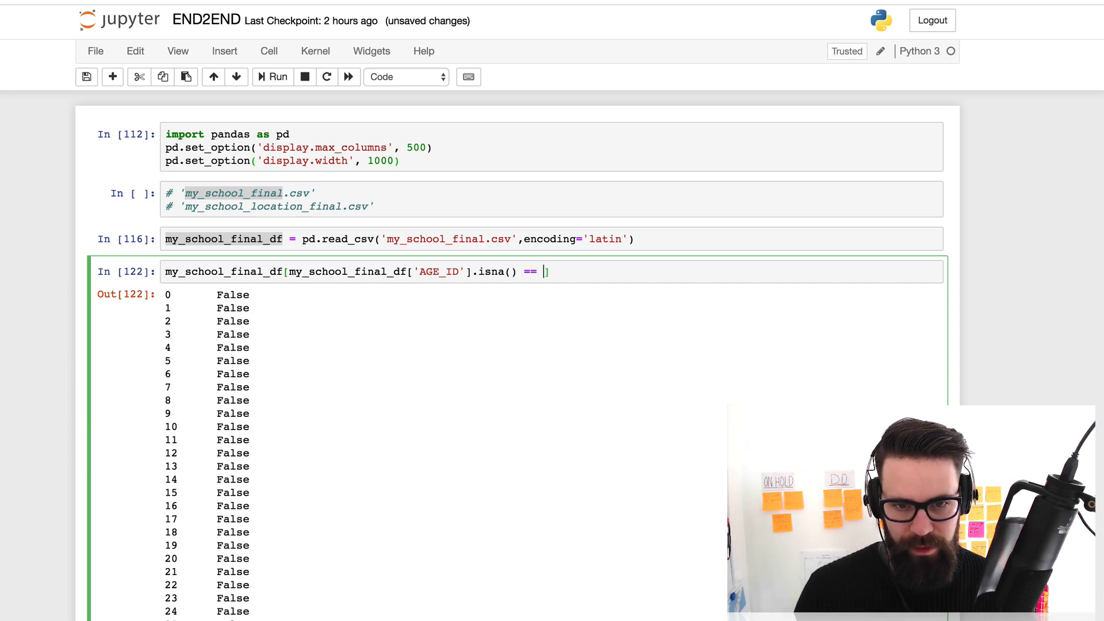
text(True)
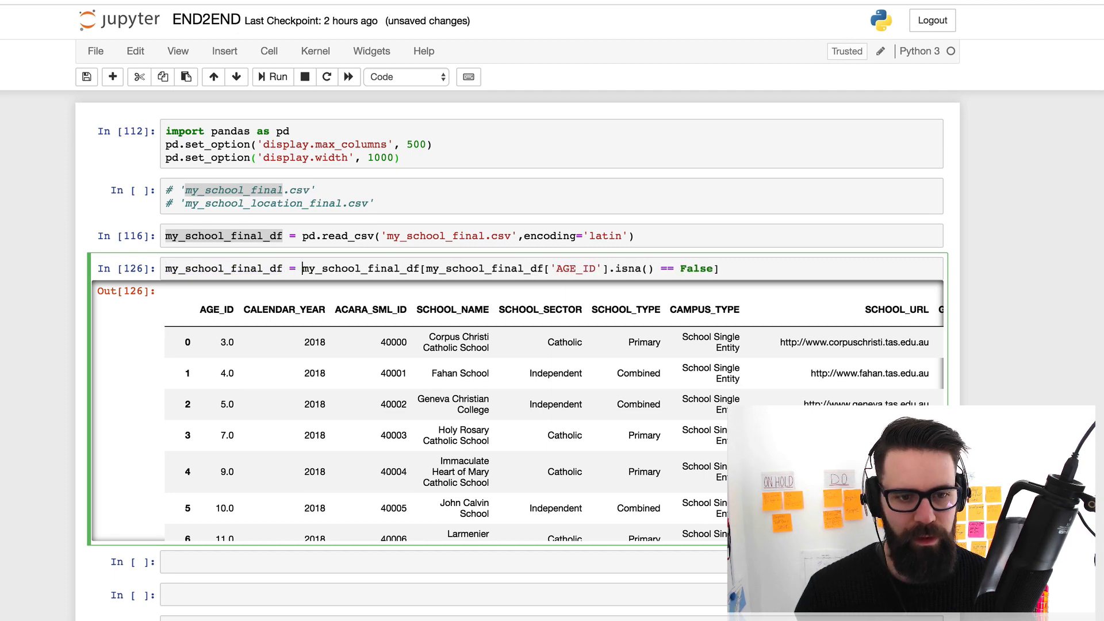
mouse_move(302, 267)
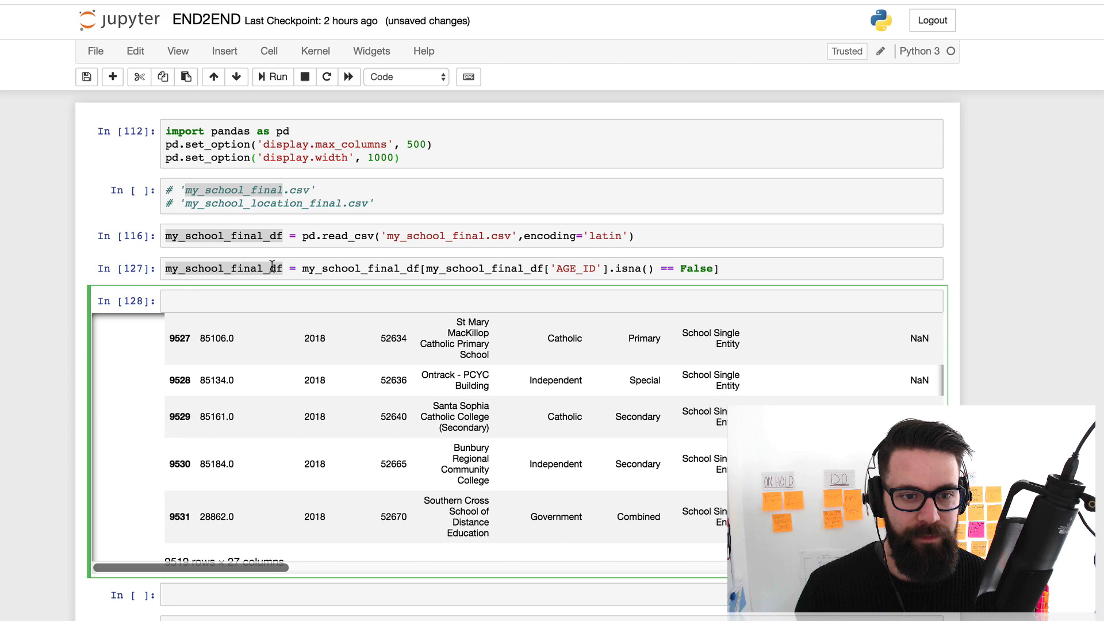
Start a duplicated() check on my_school_final_df
text(my_school_final_df.duplicated()
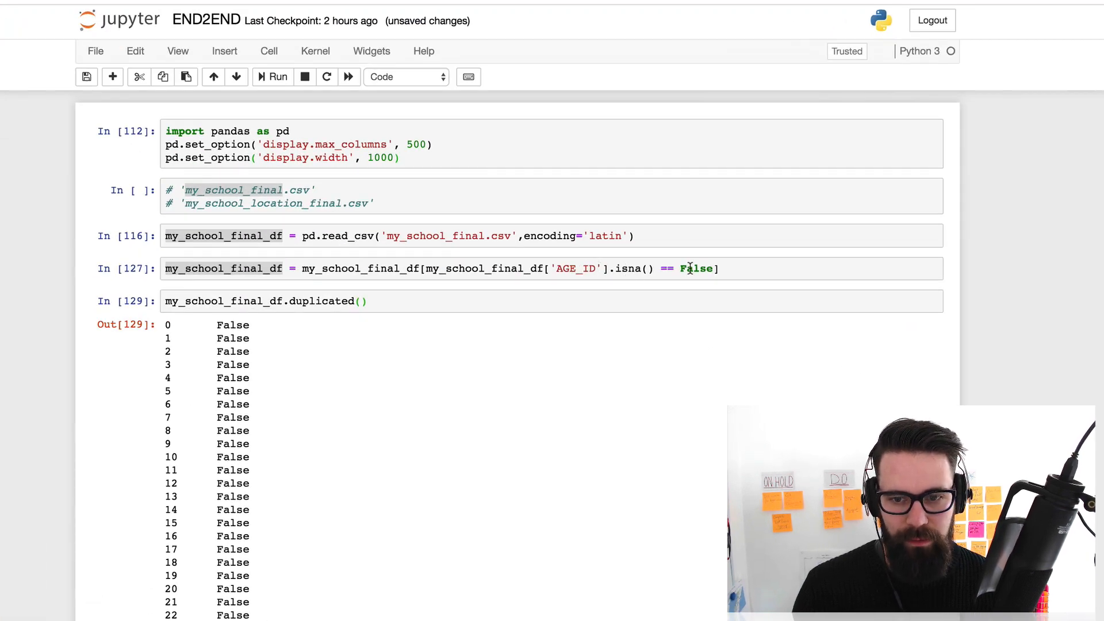
Confirm duplicated(subset='AGE_ID') == True returns no rows, then select that cell for deletion
scroll(down, 3)
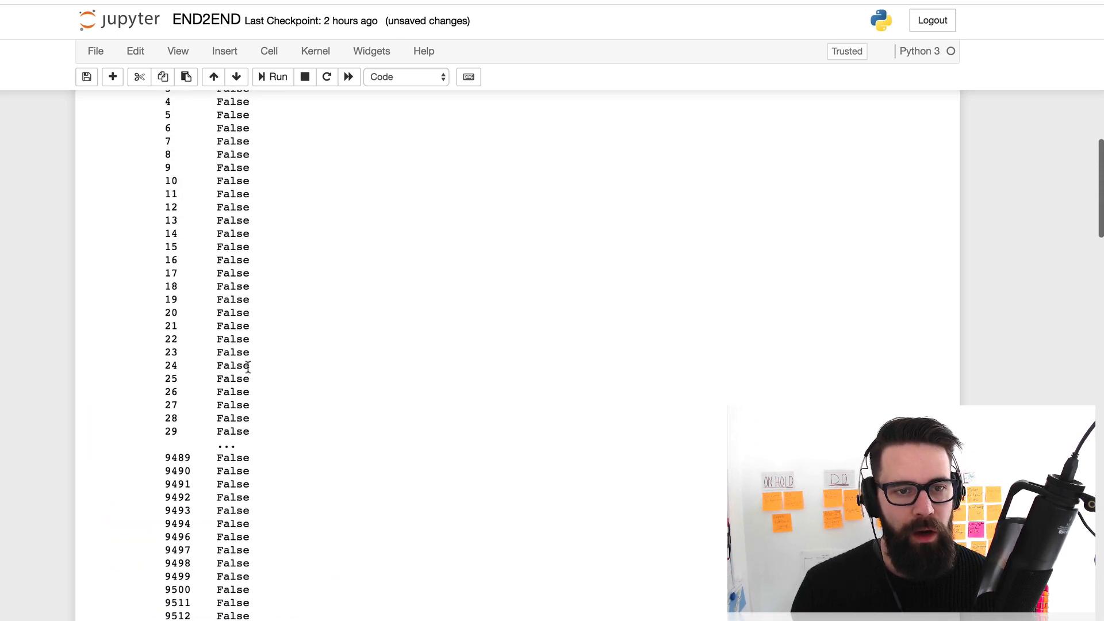
scroll(up, 3)
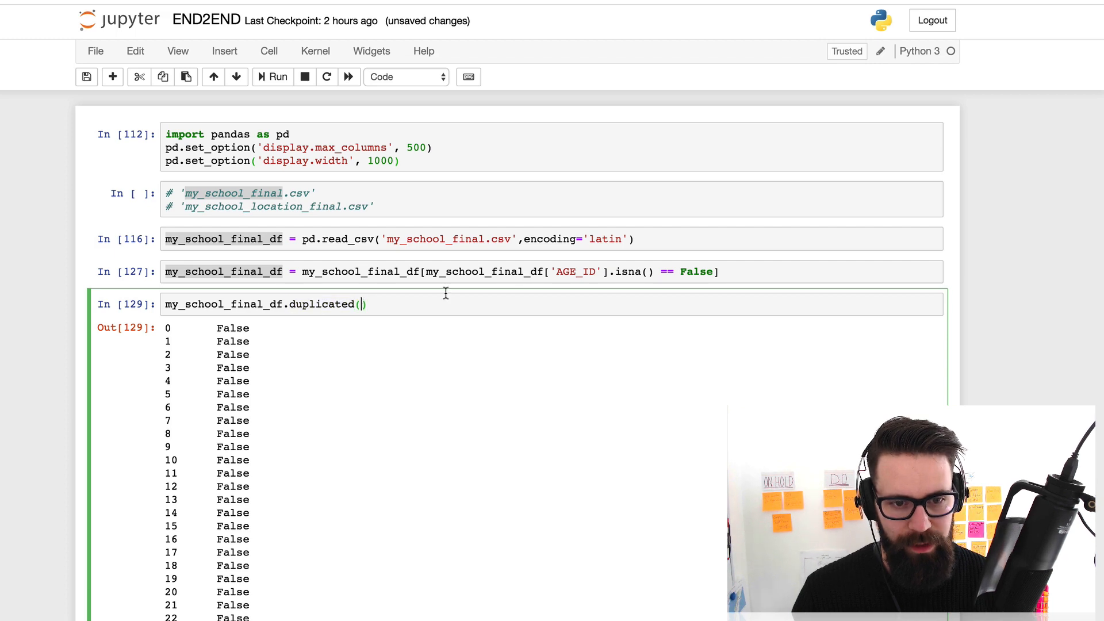
text(subset=')
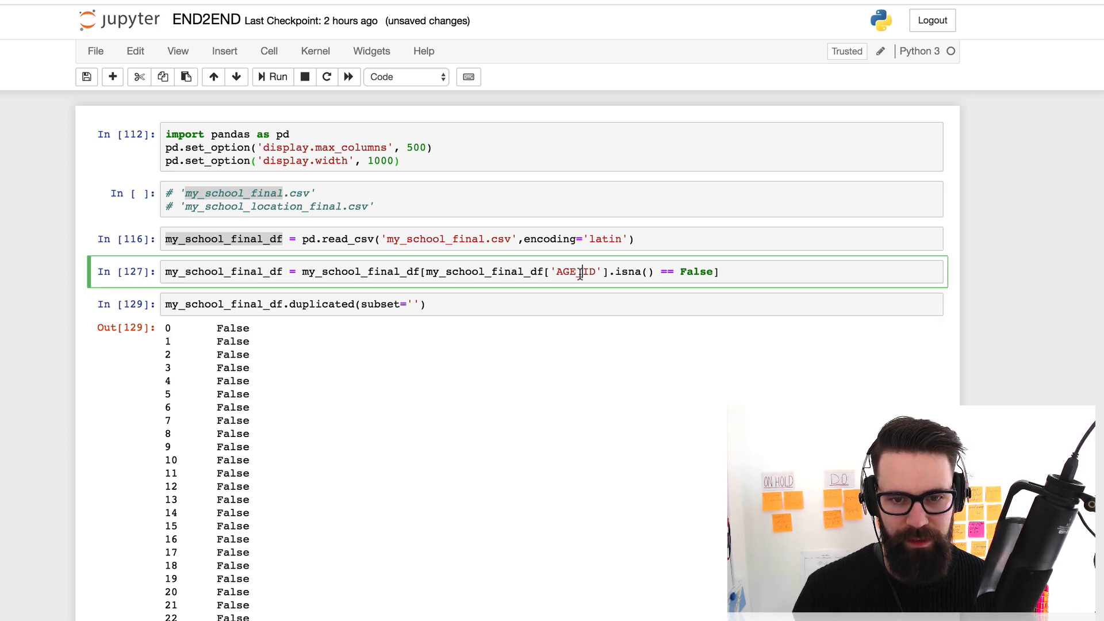
text(AGE_ID)
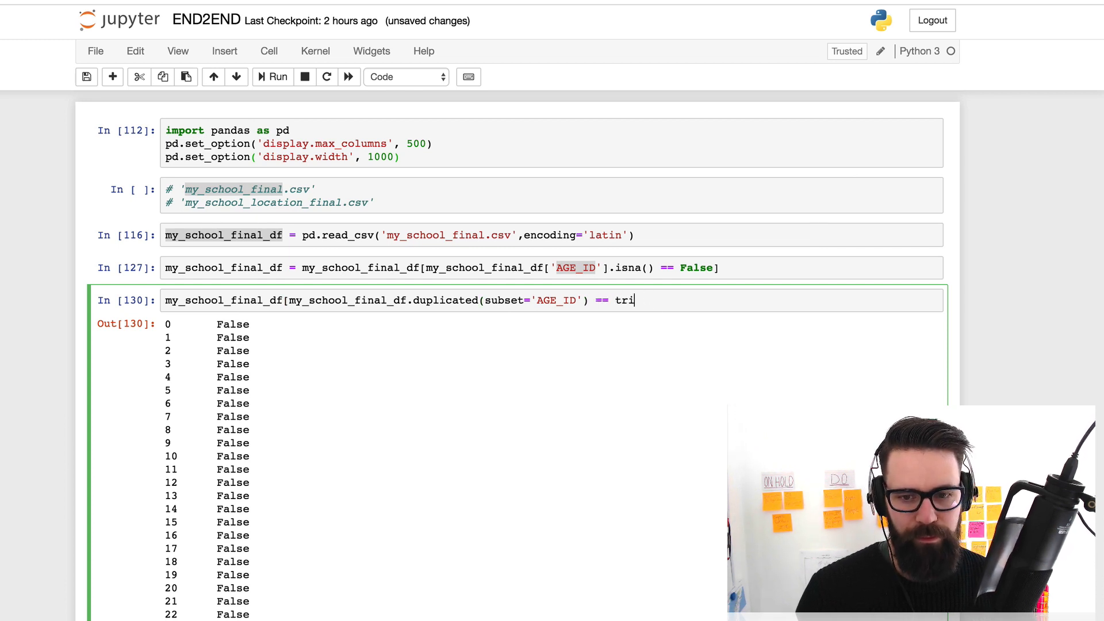
text(Tue)
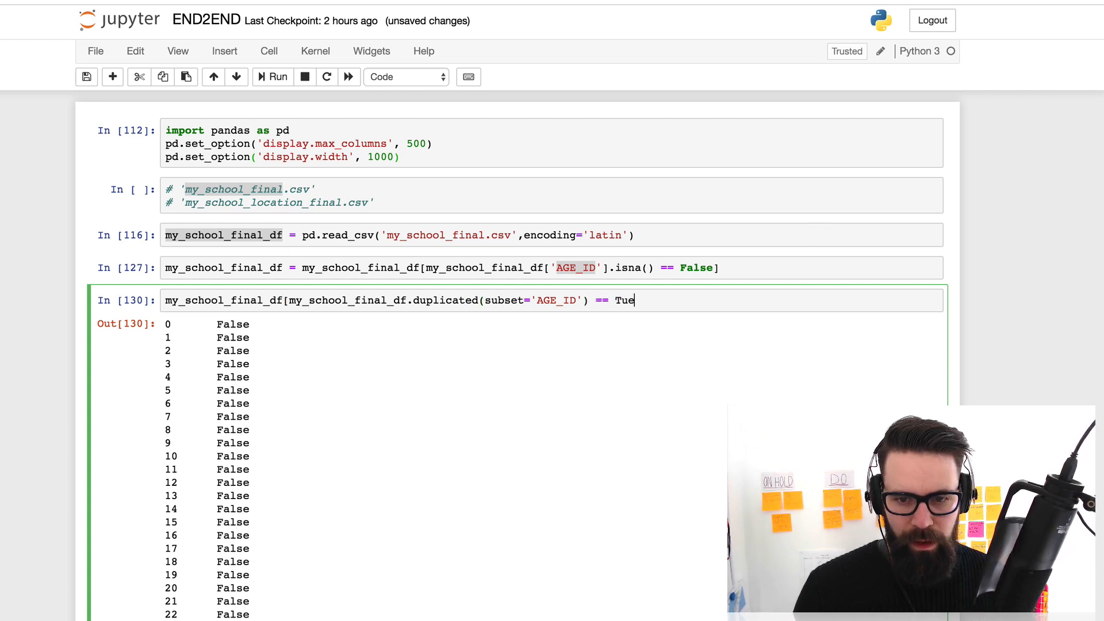
text(rue])
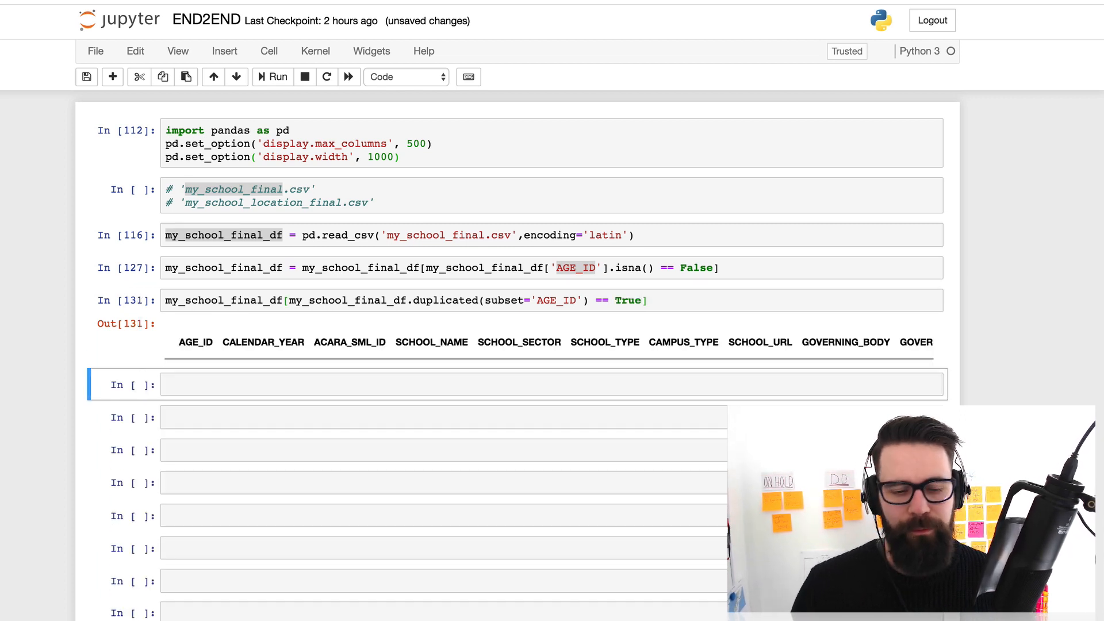
click(210, 300)
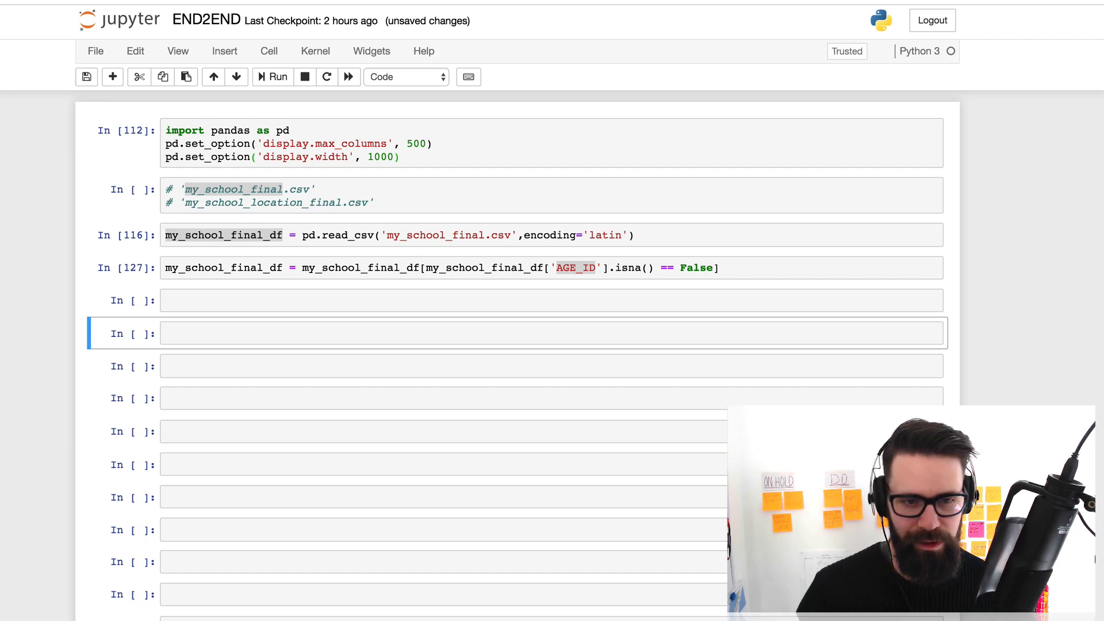
Copy the load and AGE_ID filter cells, renaming the dataframe to my_school_location_final_df
click(549, 300)
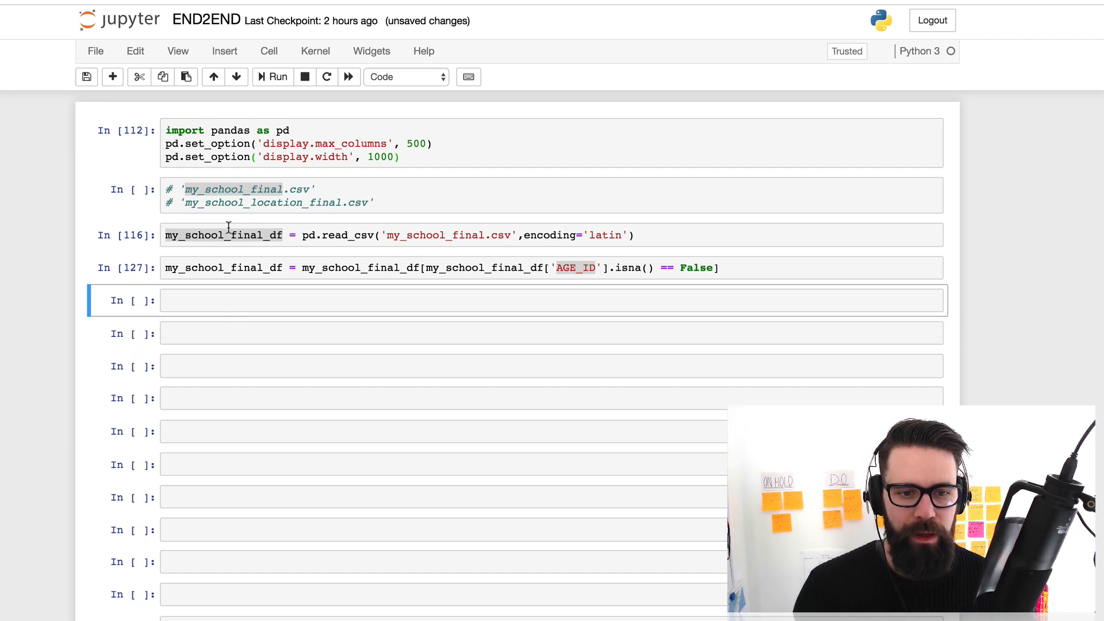
click(224, 235)
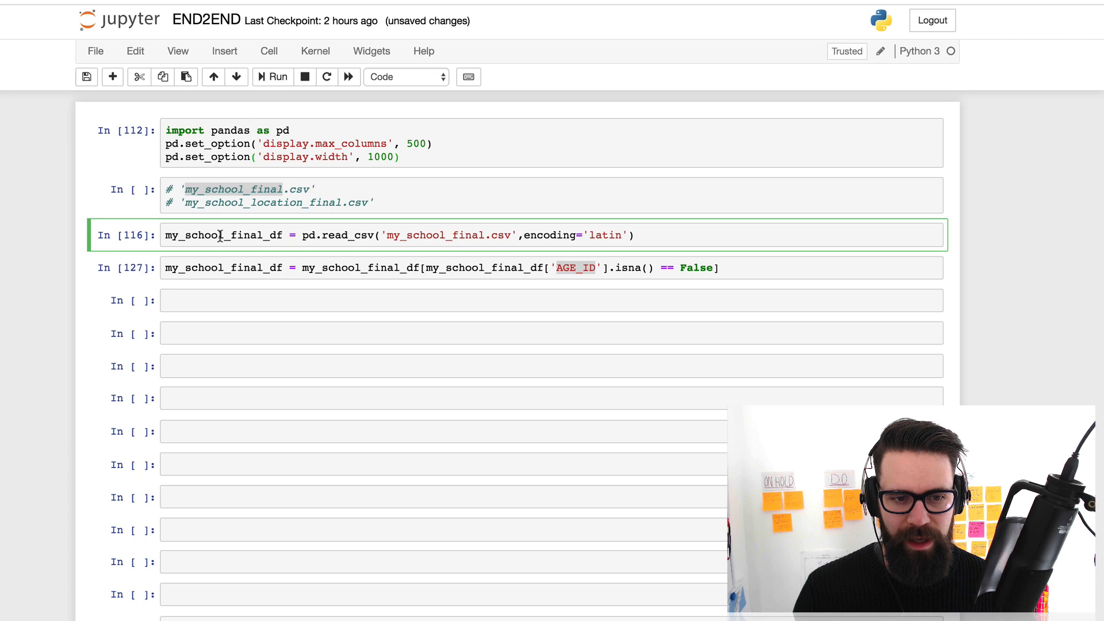
mouse_move(392, 286)
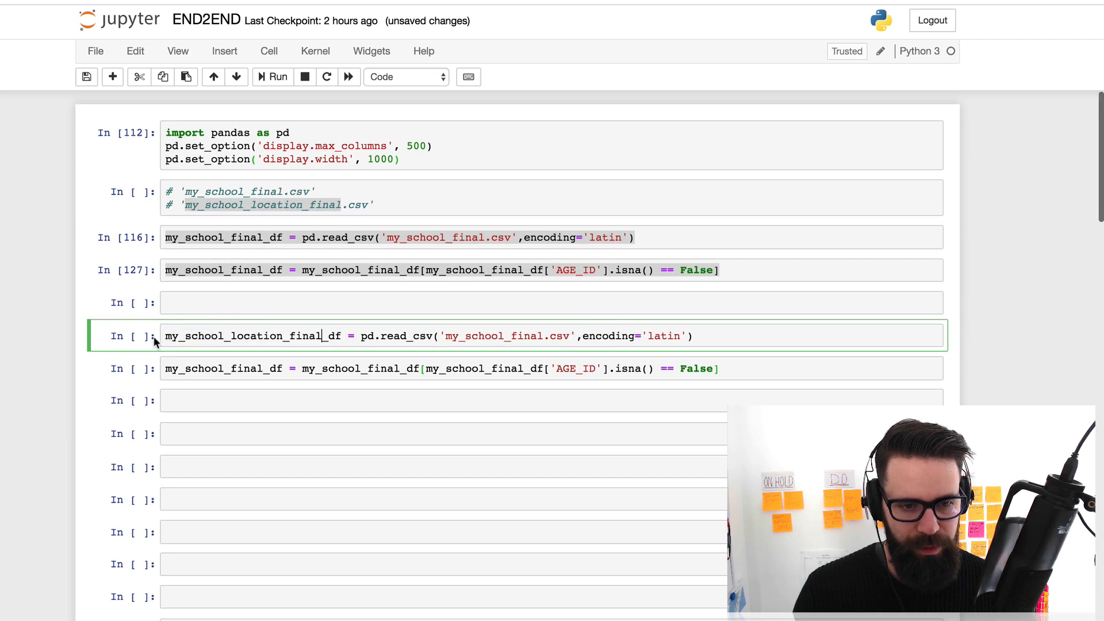
double_click(243, 336)
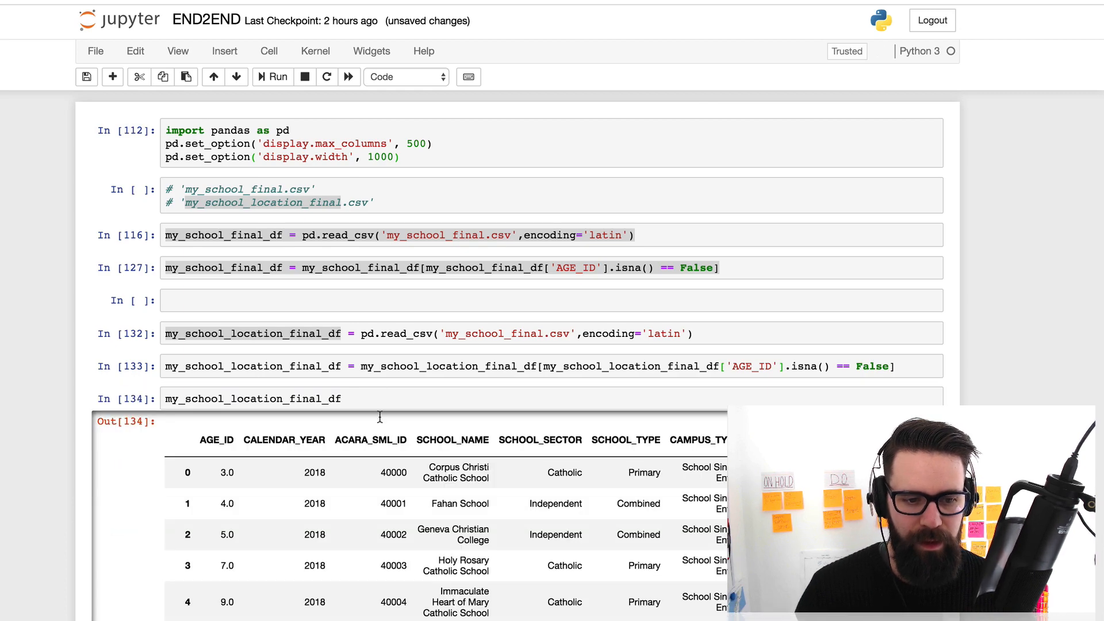
Check my_school_location_final_df for duplicated rows (== True), find none, and clear that cell
scroll(down, 3)
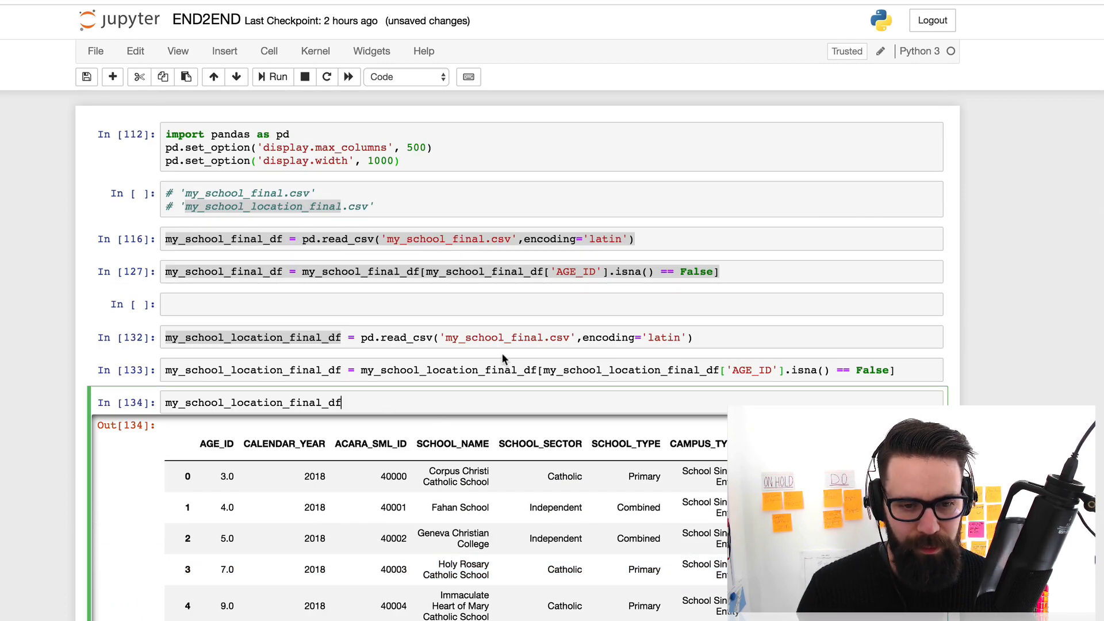
text(.id)
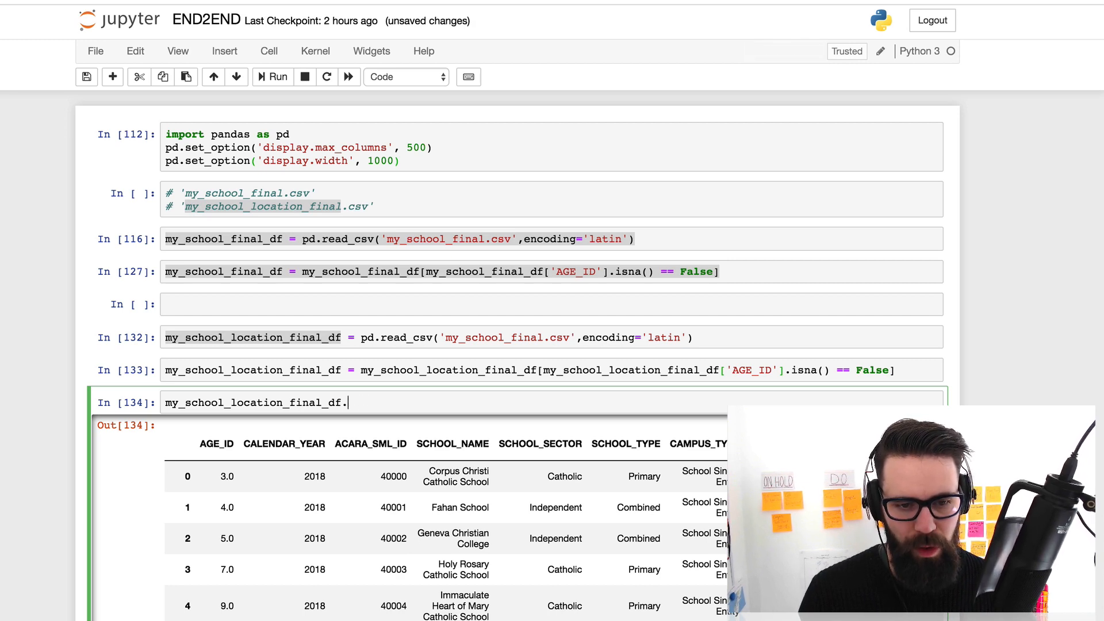
text(duplicated()
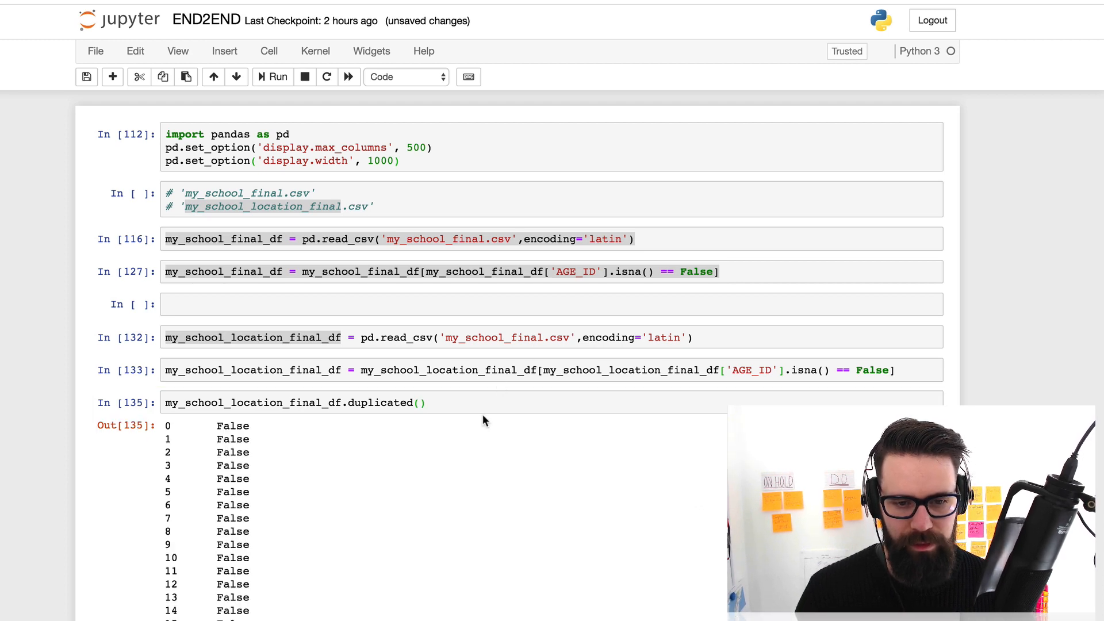
text(== Tr)
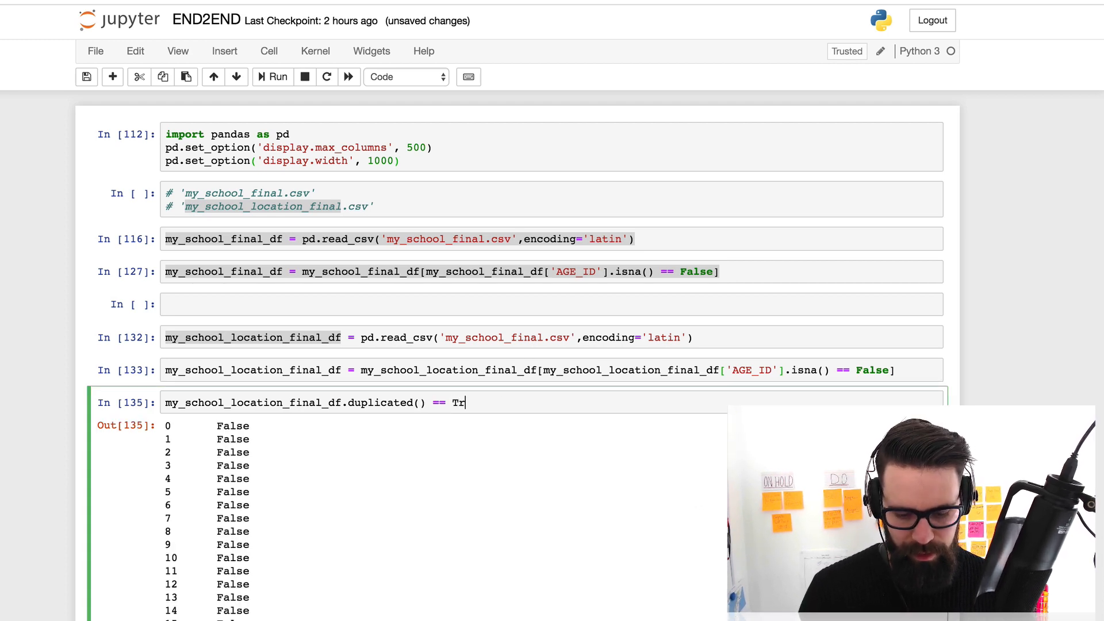
text(ue])
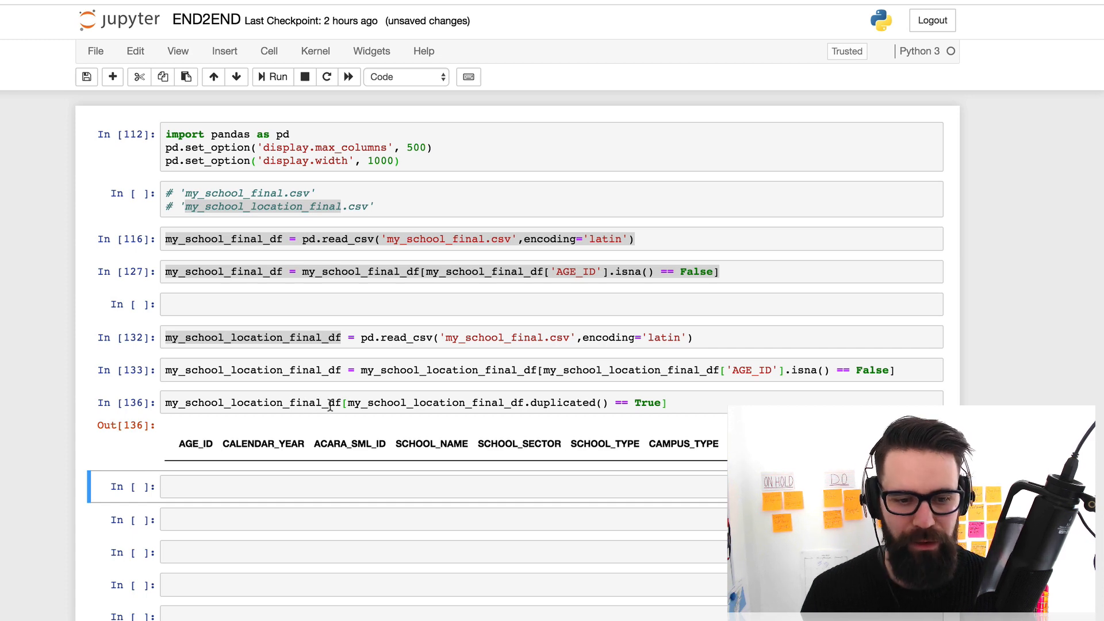
mouse_move(582, 430)
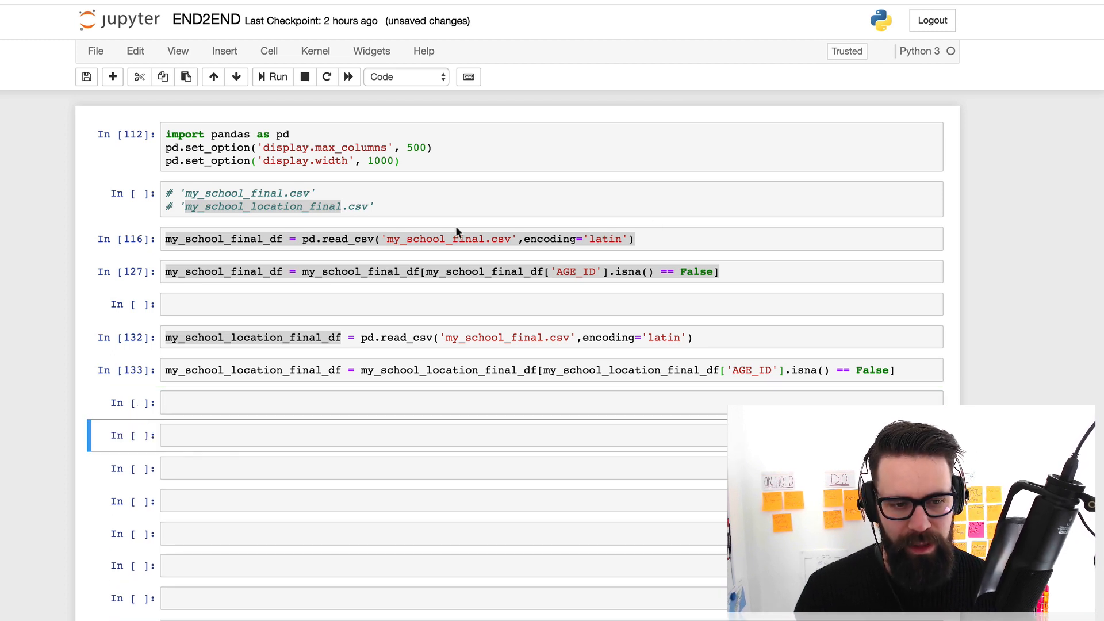
click(422, 369)
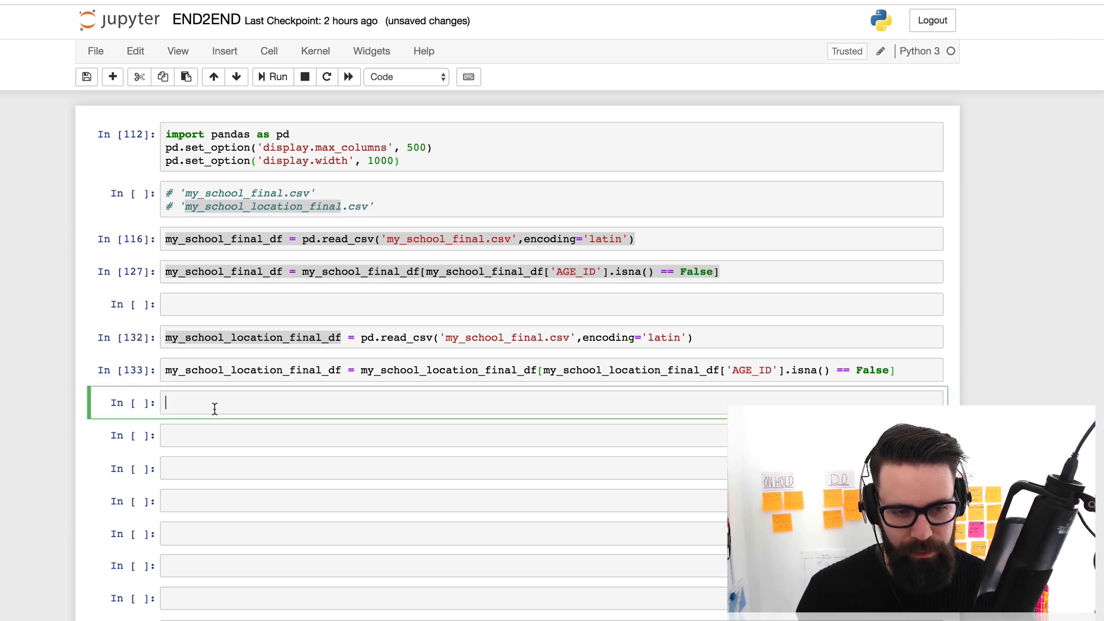
Start pd.merge with my_school_final_df and my_school_location_final_df as the two dataframes
text(pd.)
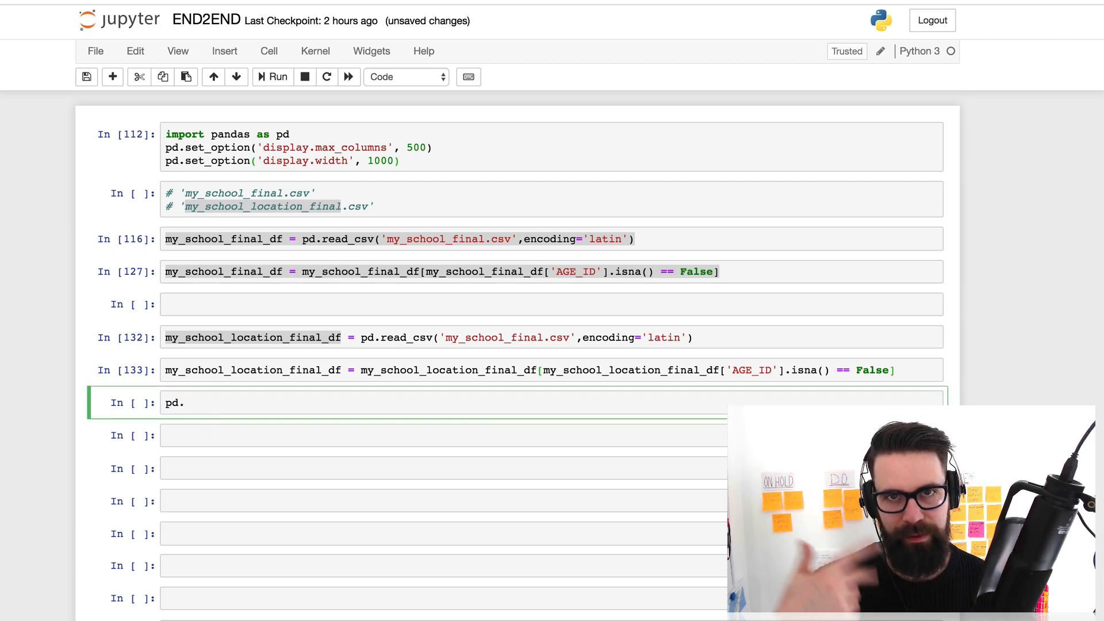
text(merge)
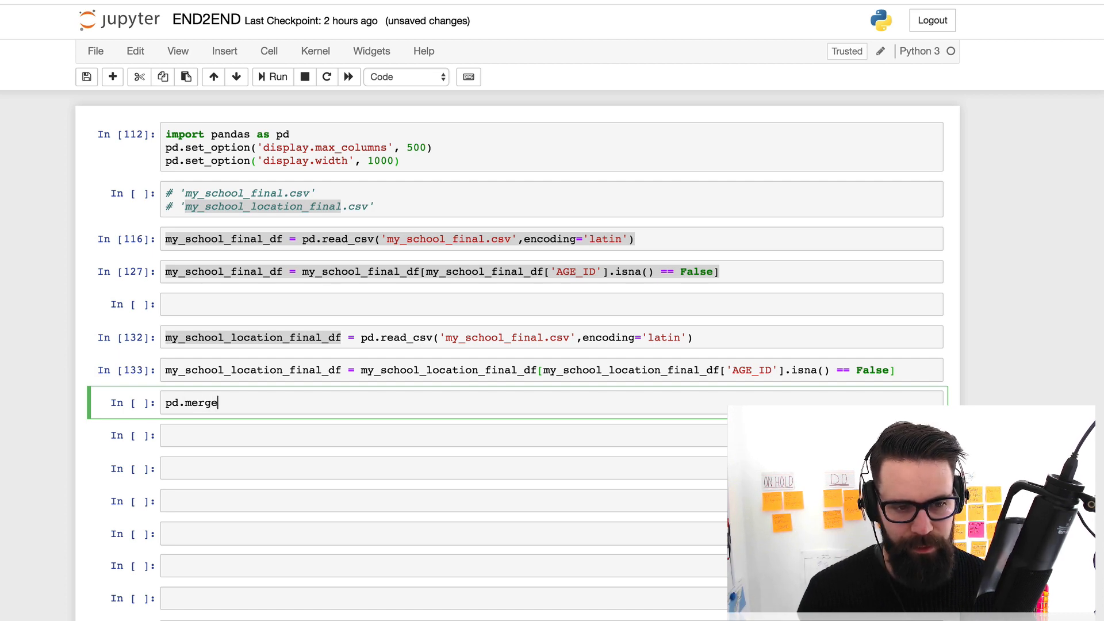
text(()
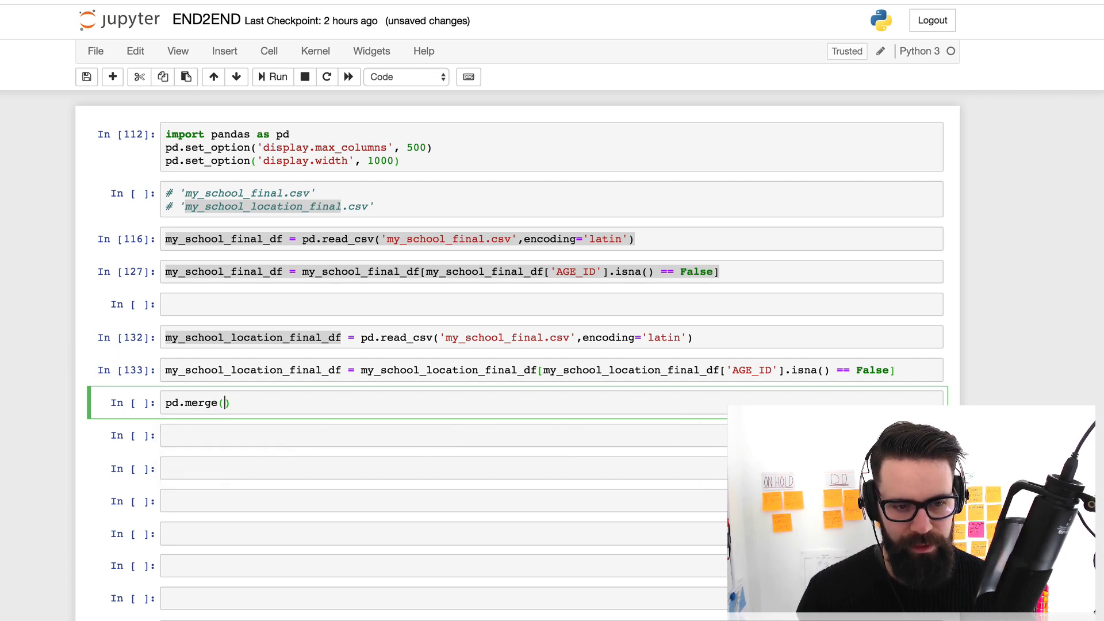
key(shift+tab)
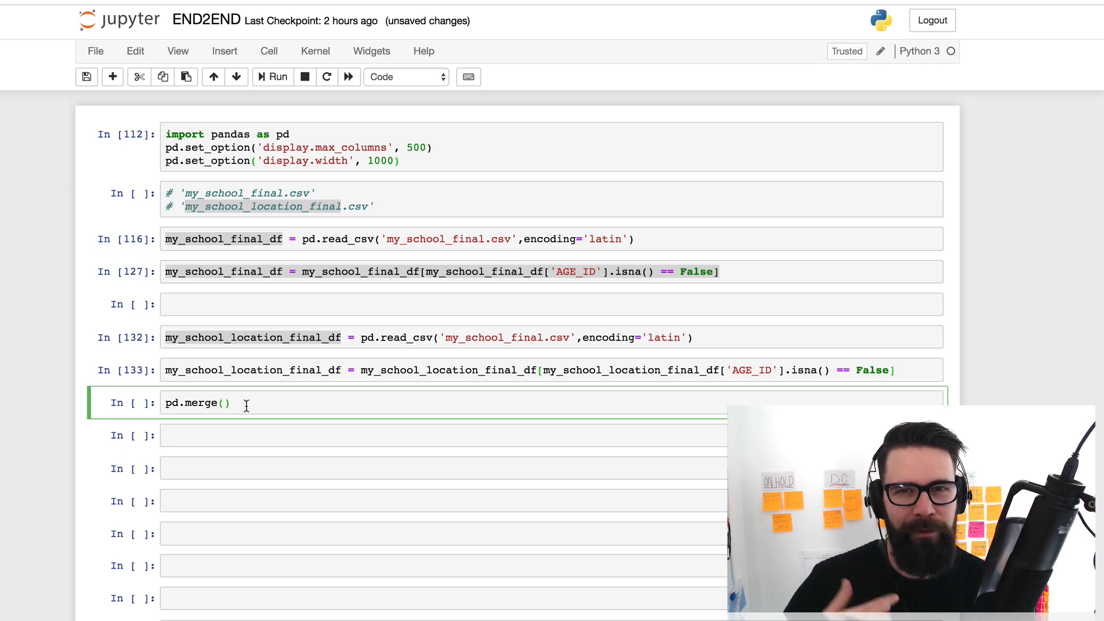
text(my_school_final_df,)
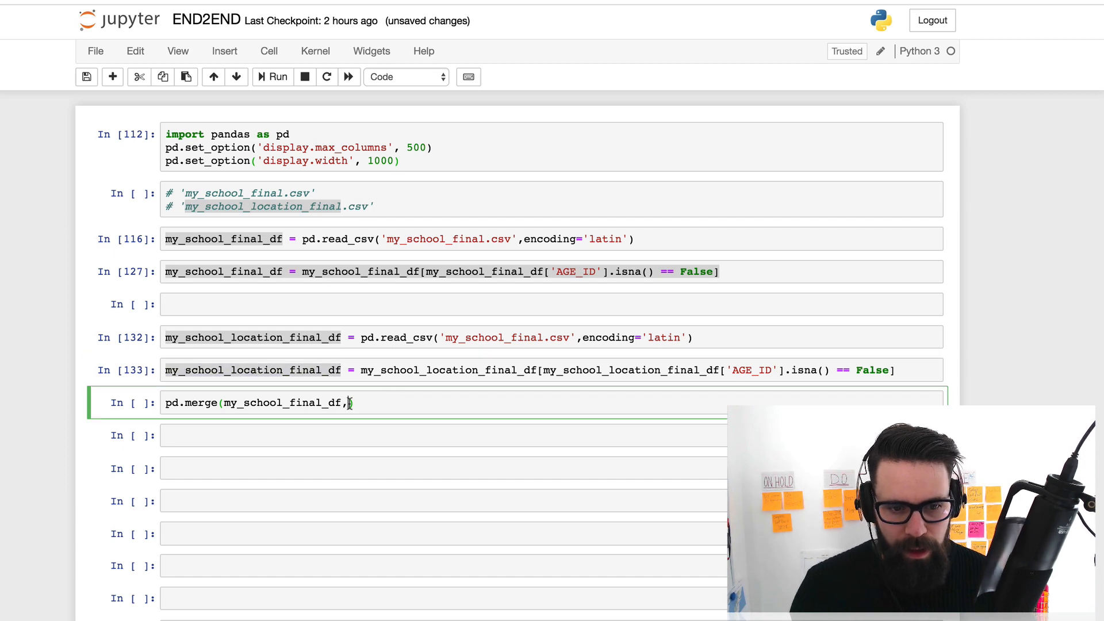
text(my_school_location_final_df,)
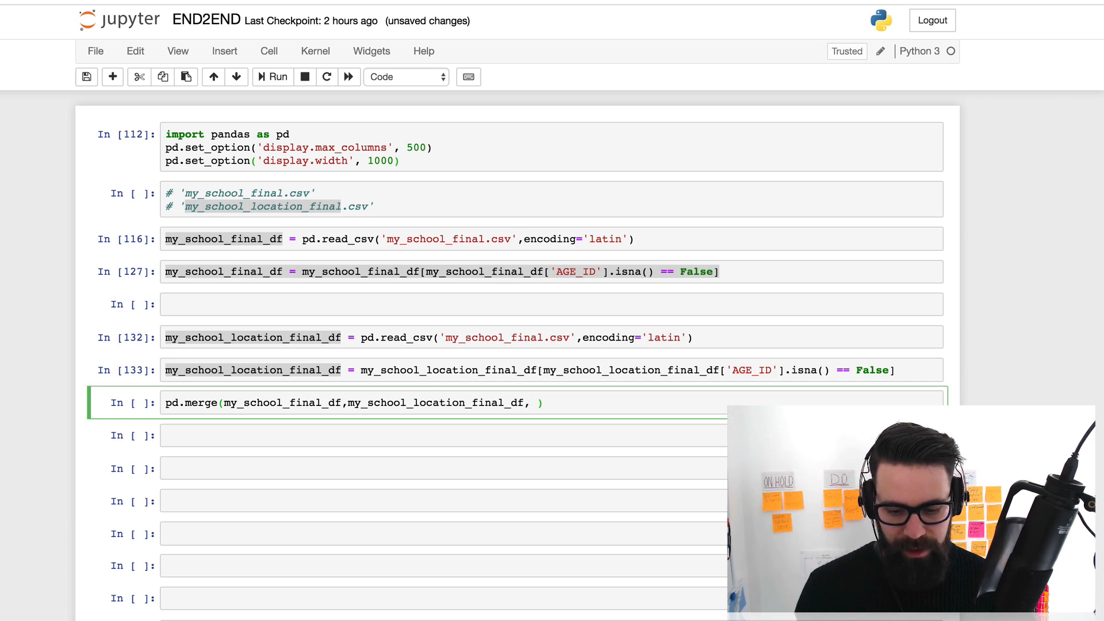
Set left_on and right_on to 'AGE_ID' and add an empty how='' argument
text(left_on=)
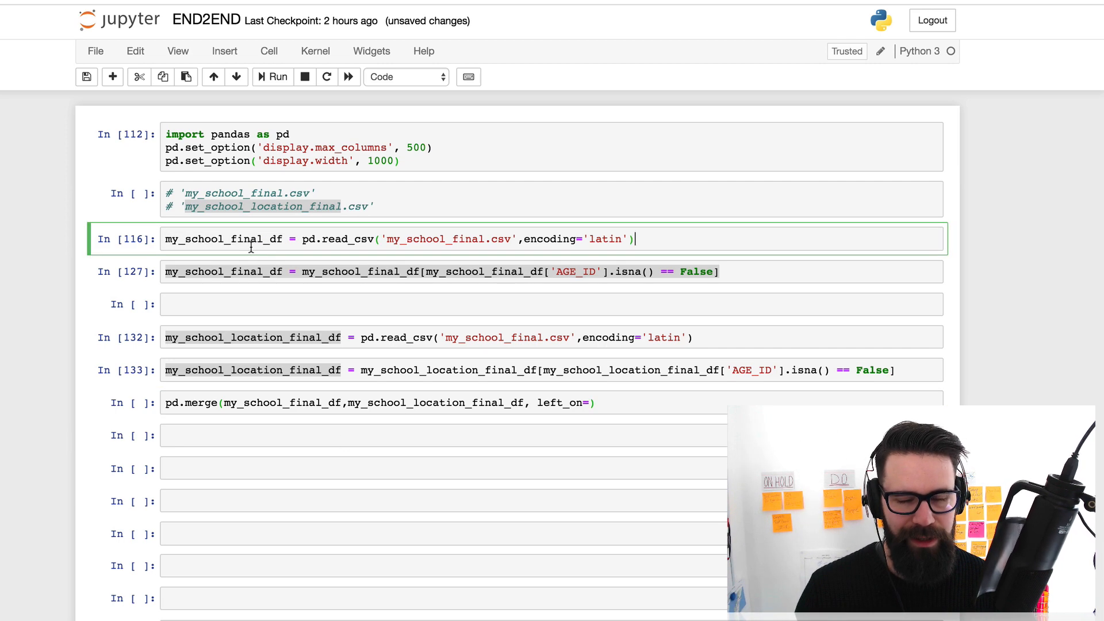
text(my_school_final_df)
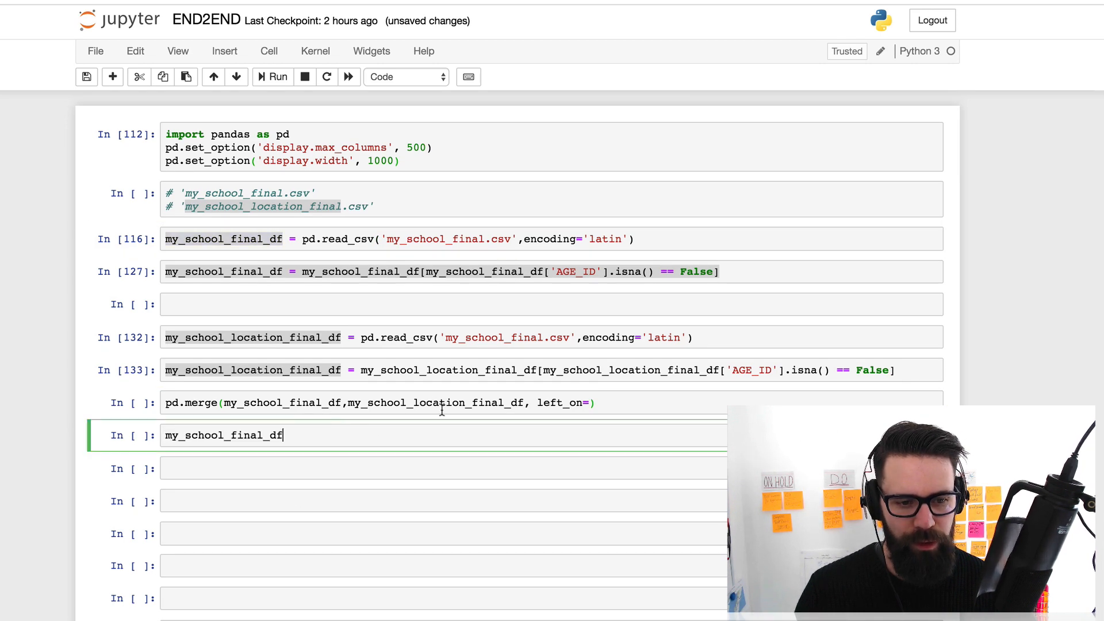
text(.column)
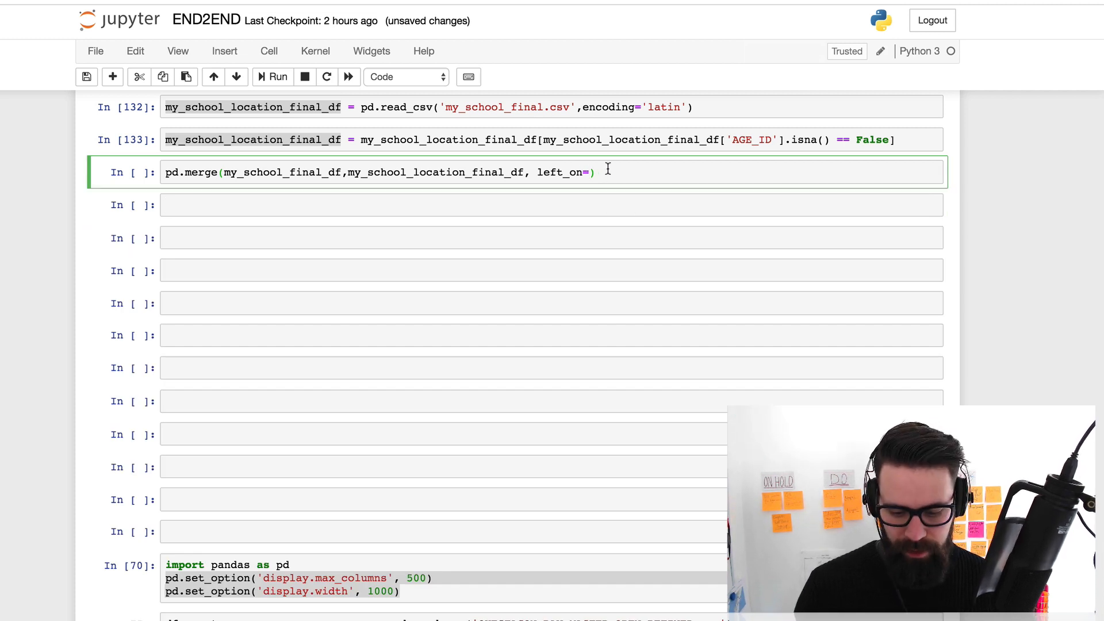
text('AGE_ID')
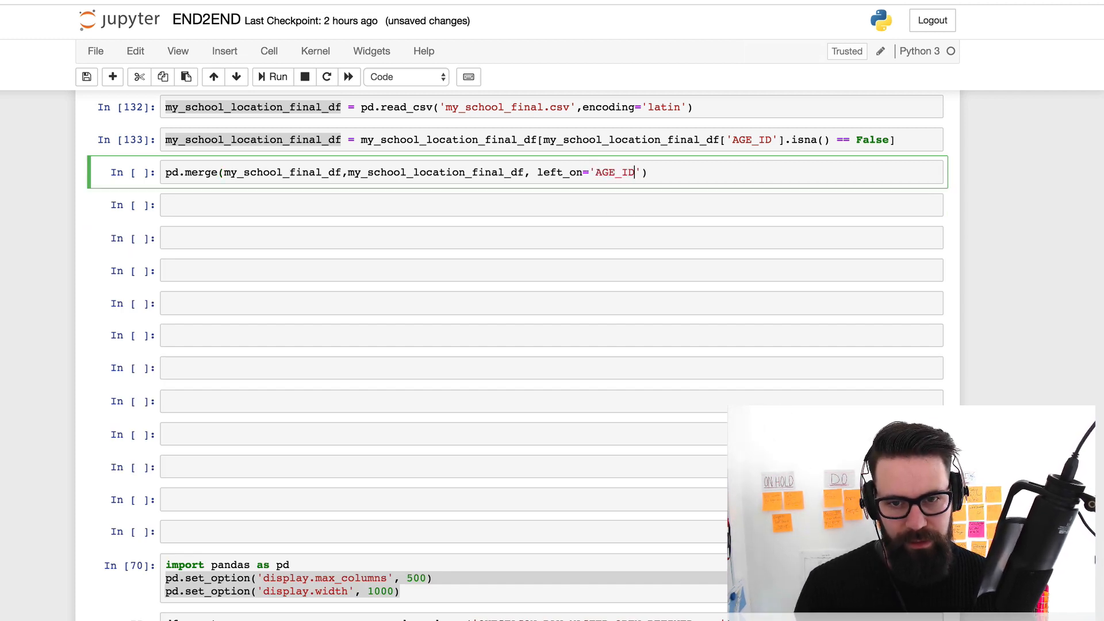
text(,le)
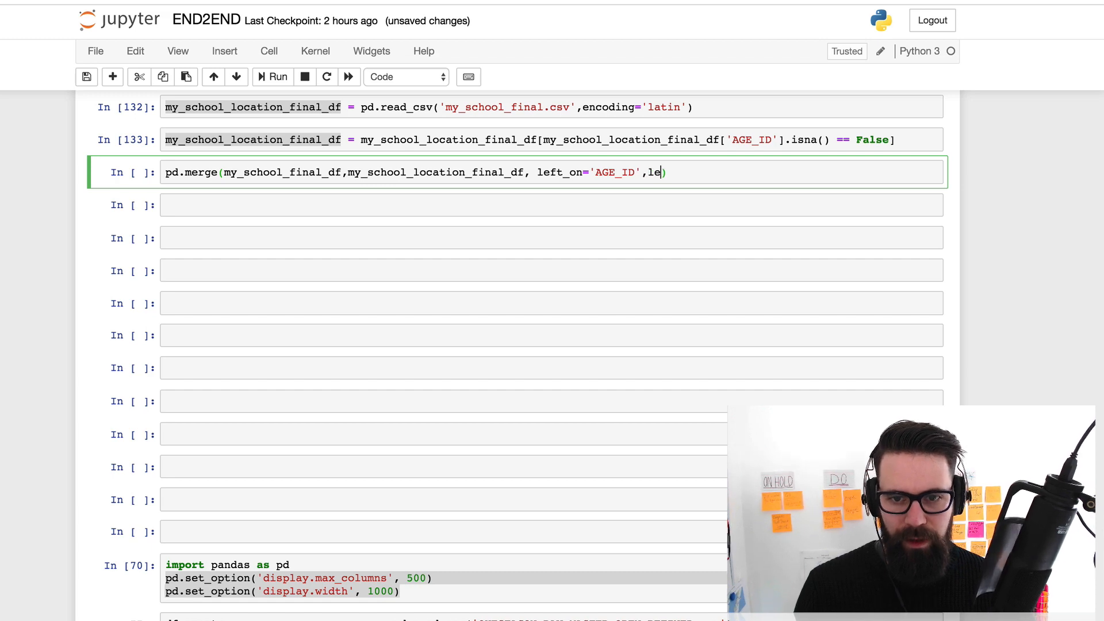
text(right_on='AGE_ID)
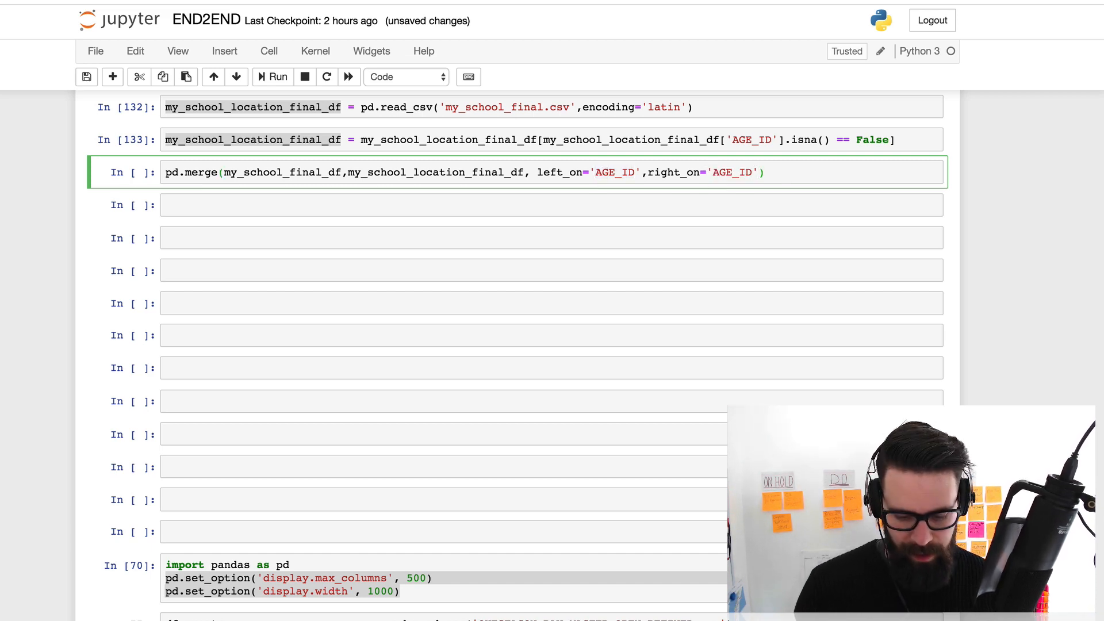
text(,how='')
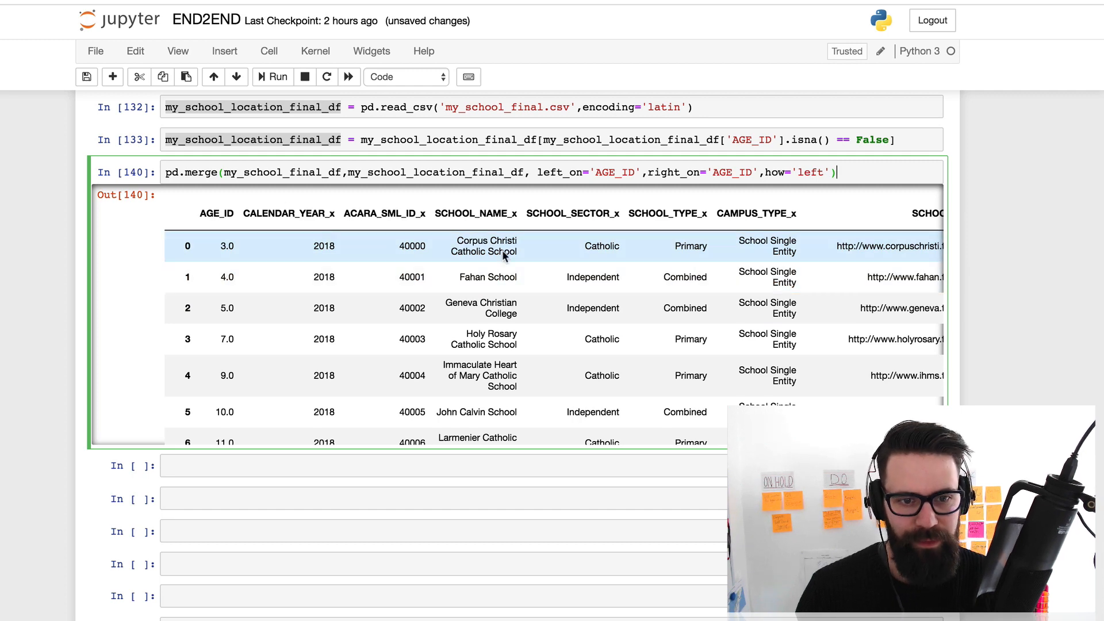
mouse_move(327, 235)
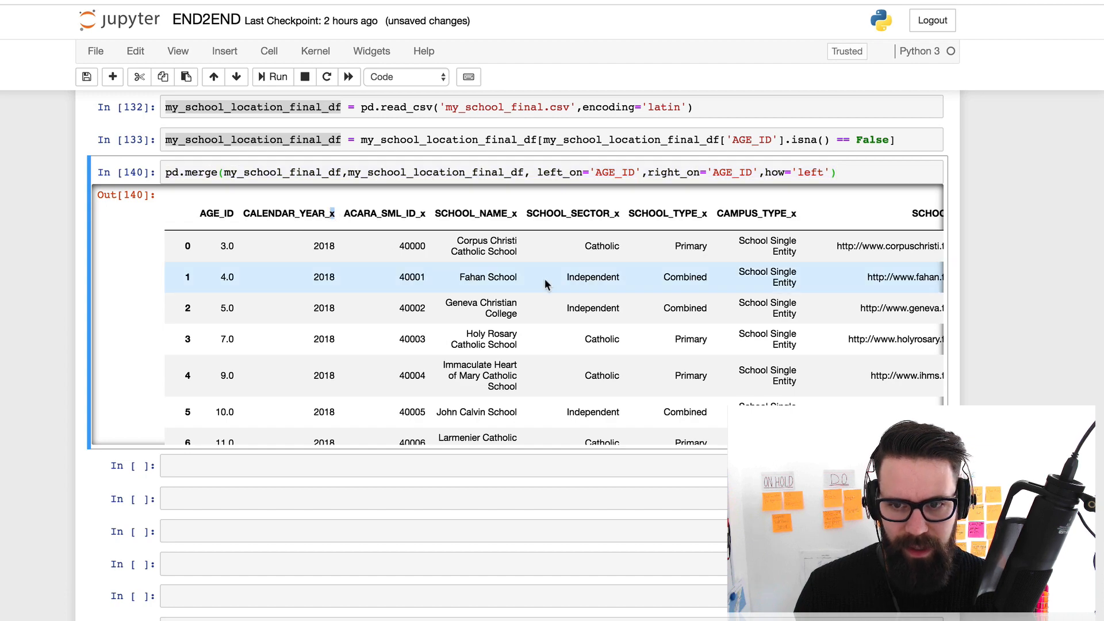
Set how='left', run the merge, and scroll across the combined table's columns
scroll(right, 3)
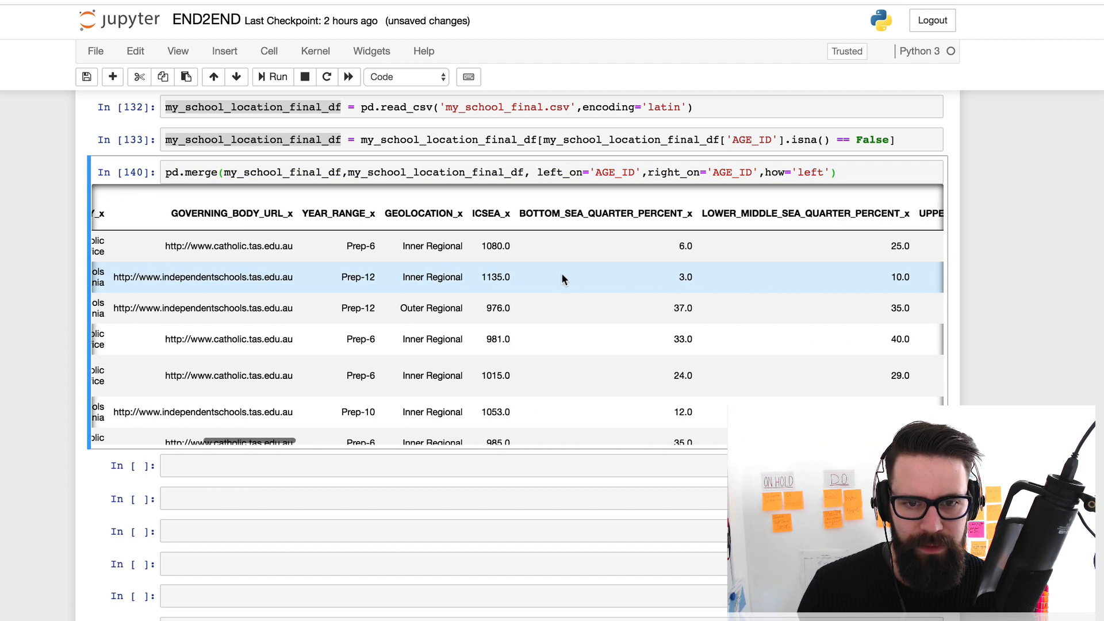
scroll(right, 3)
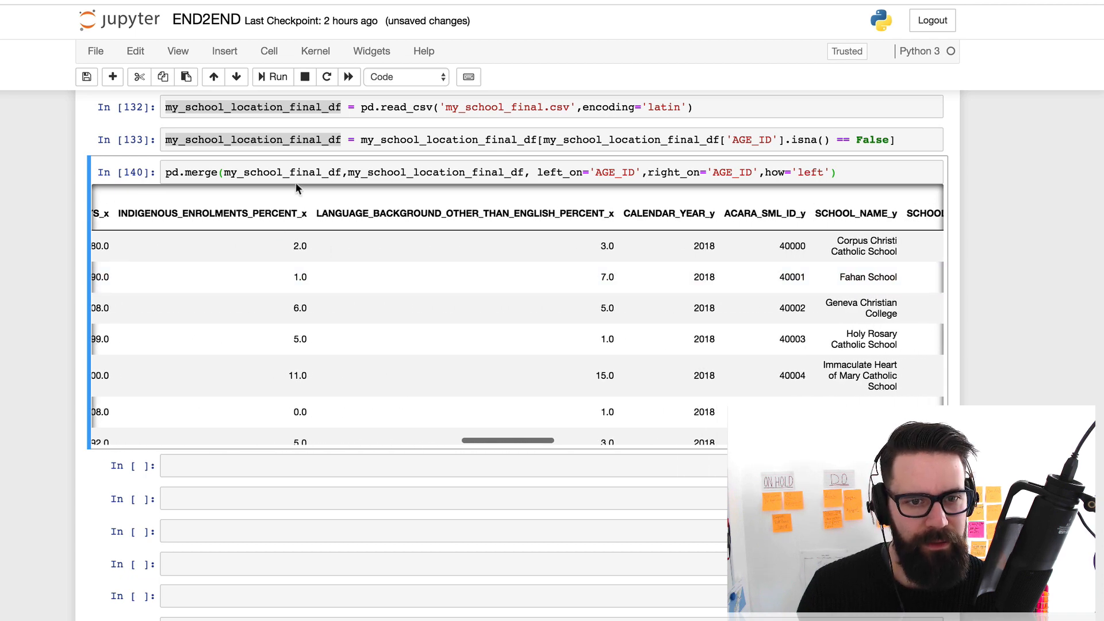
double_click(282, 172)
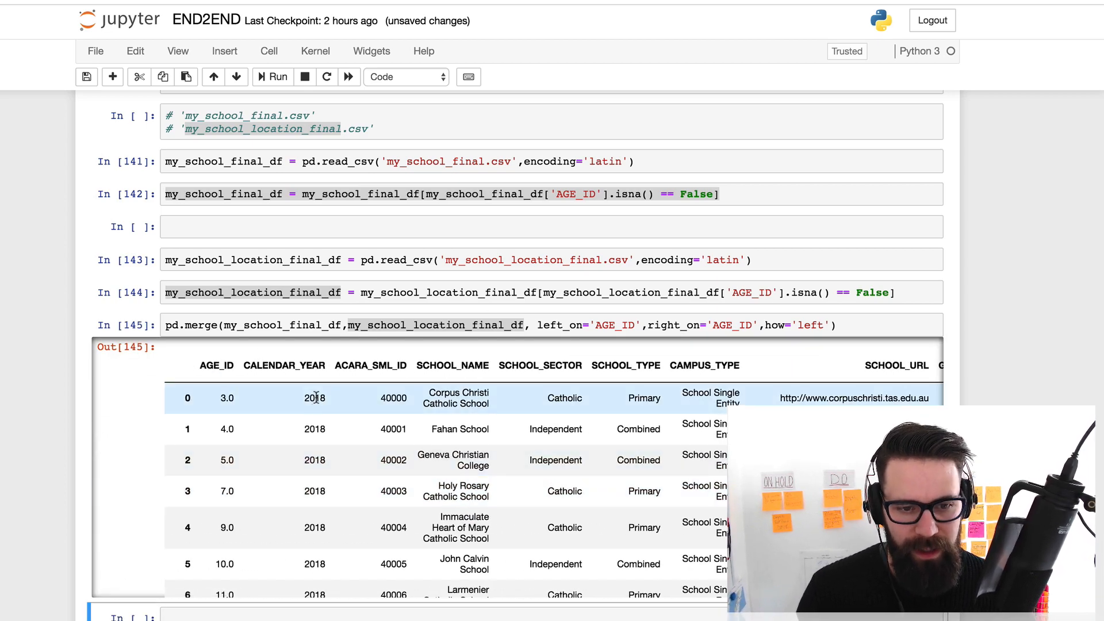
scroll(right, 3)
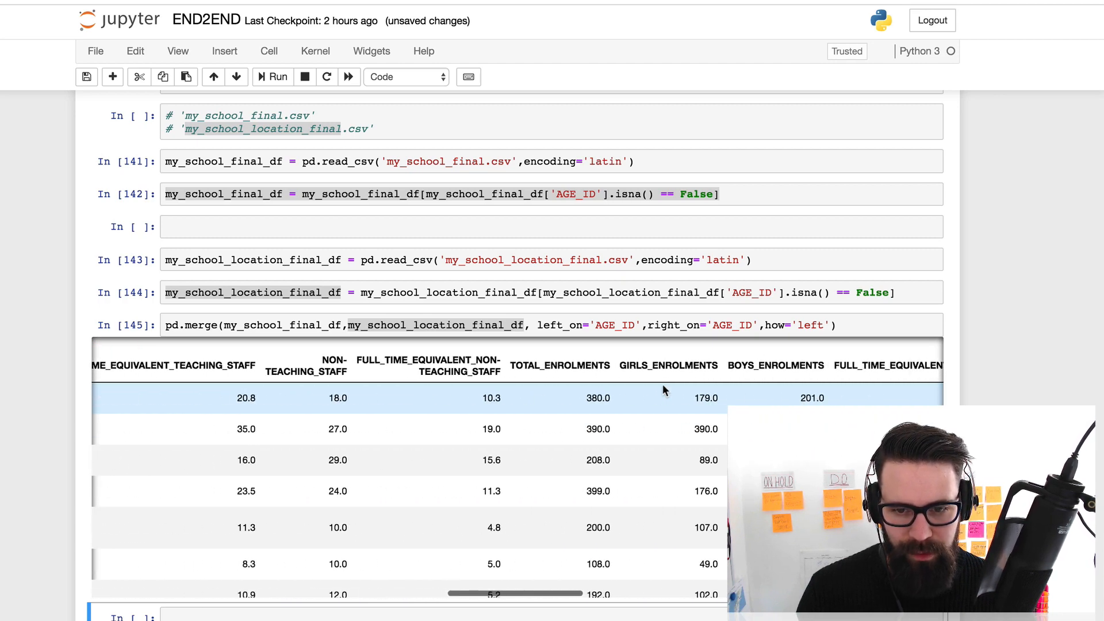
scroll(right, 3)
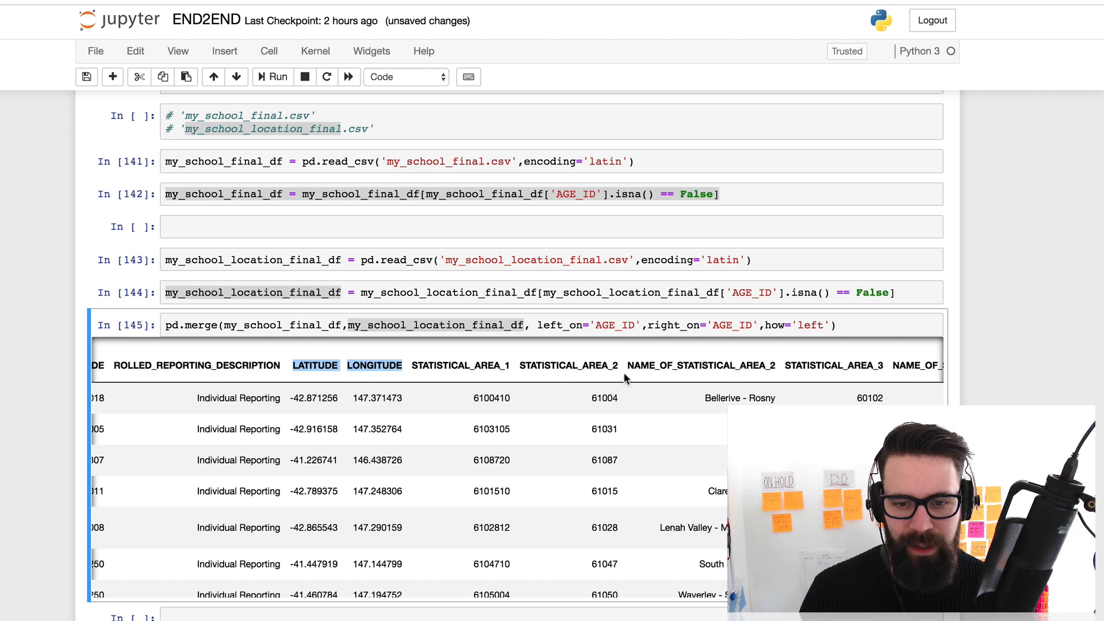
scroll(right, 3)
text(my)
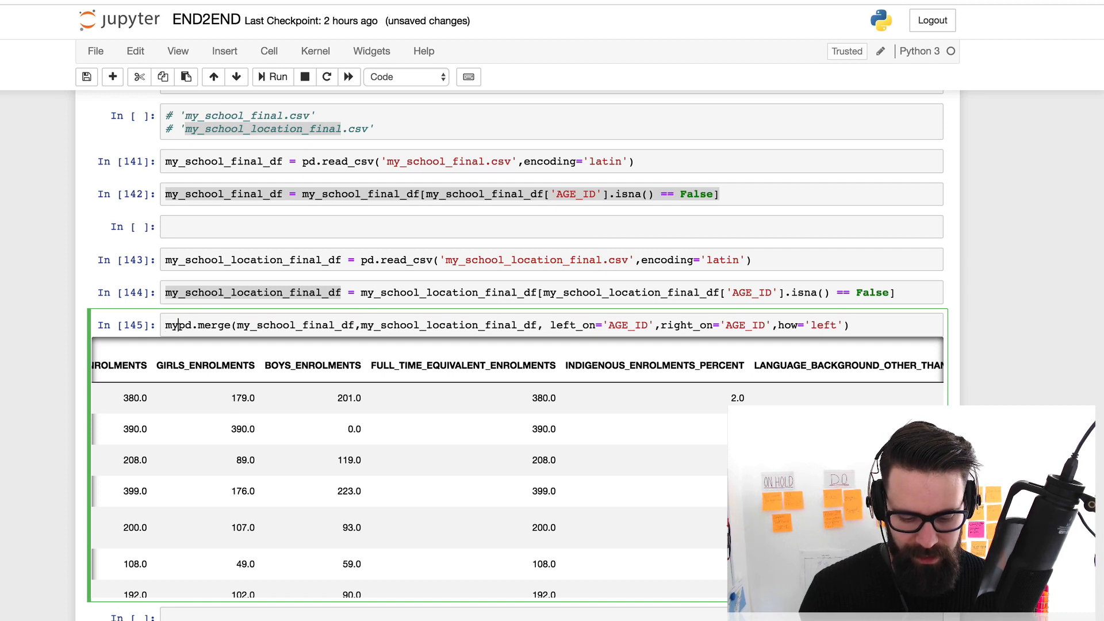
Store the merge as my_school_combined and confirm it has 9520 rows
text(_school_)
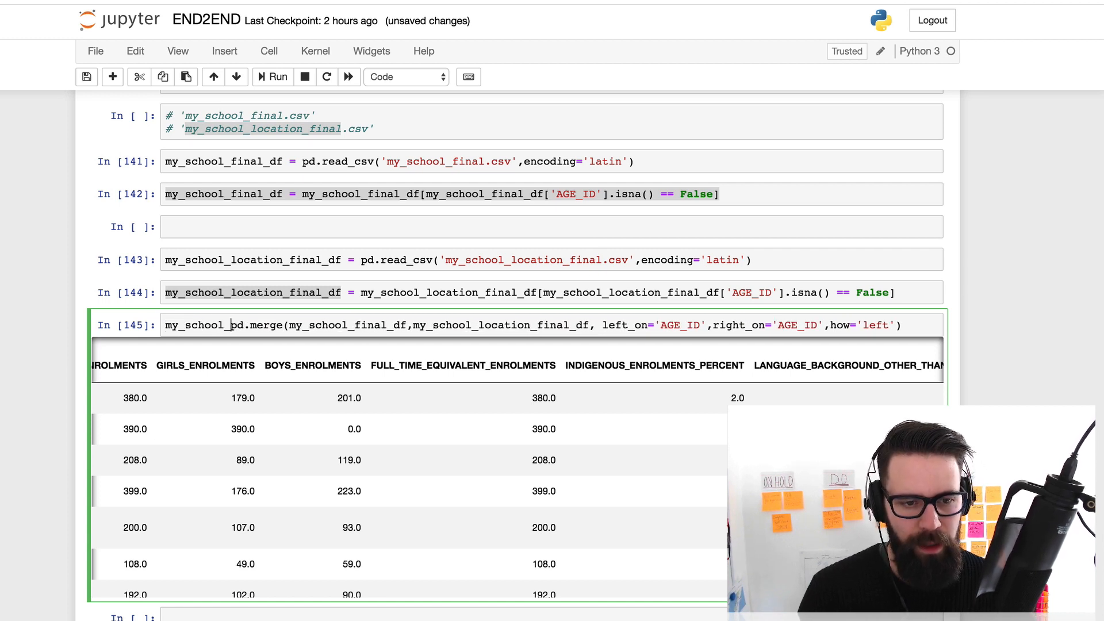
text(combined)
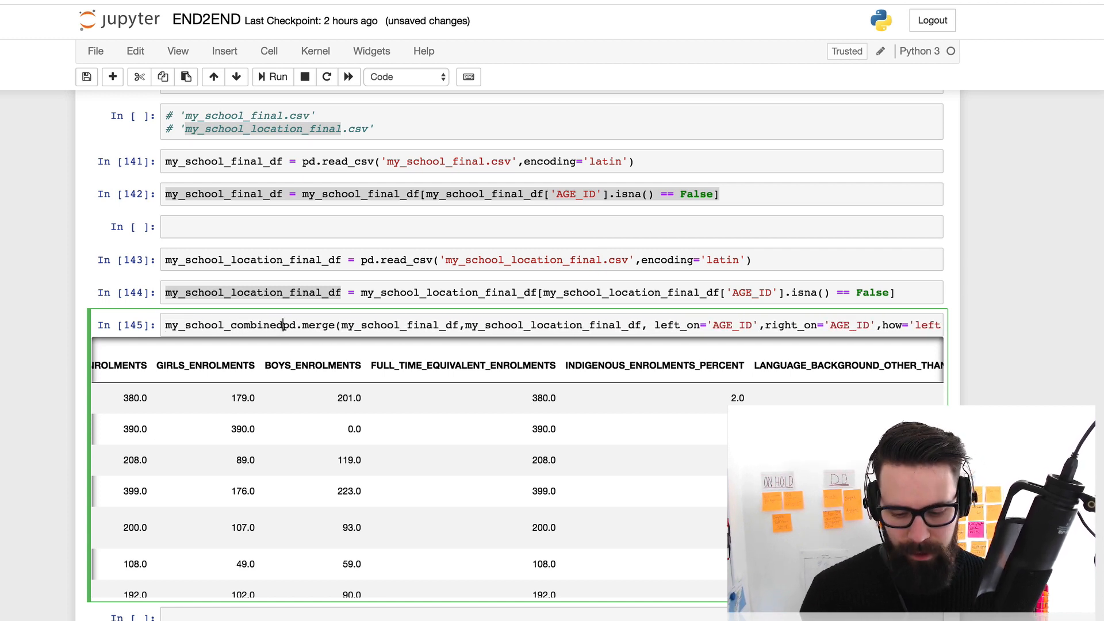
click(278, 77)
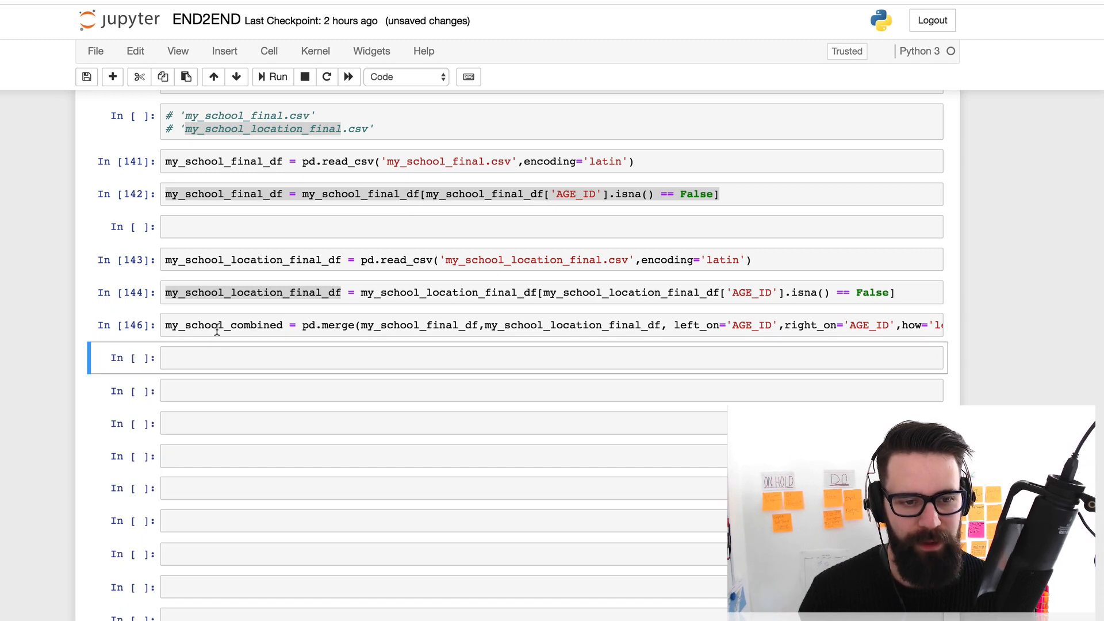
click(222, 324)
text(len()
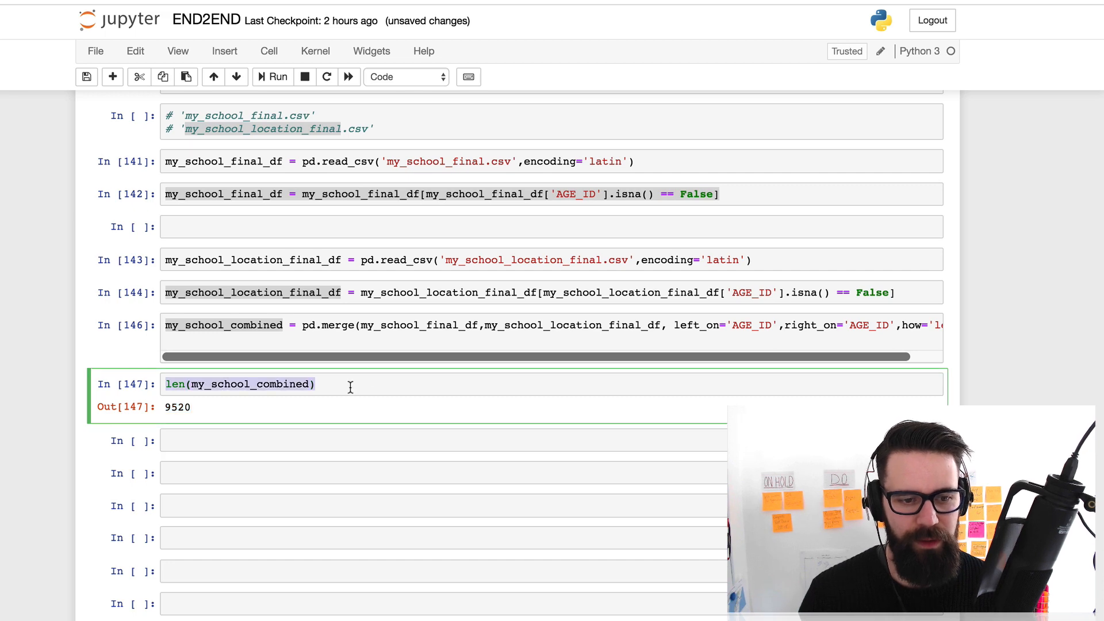
Export my_school_combined to 'my_school_combined.csv' with index=False
text(my_school_combined.)
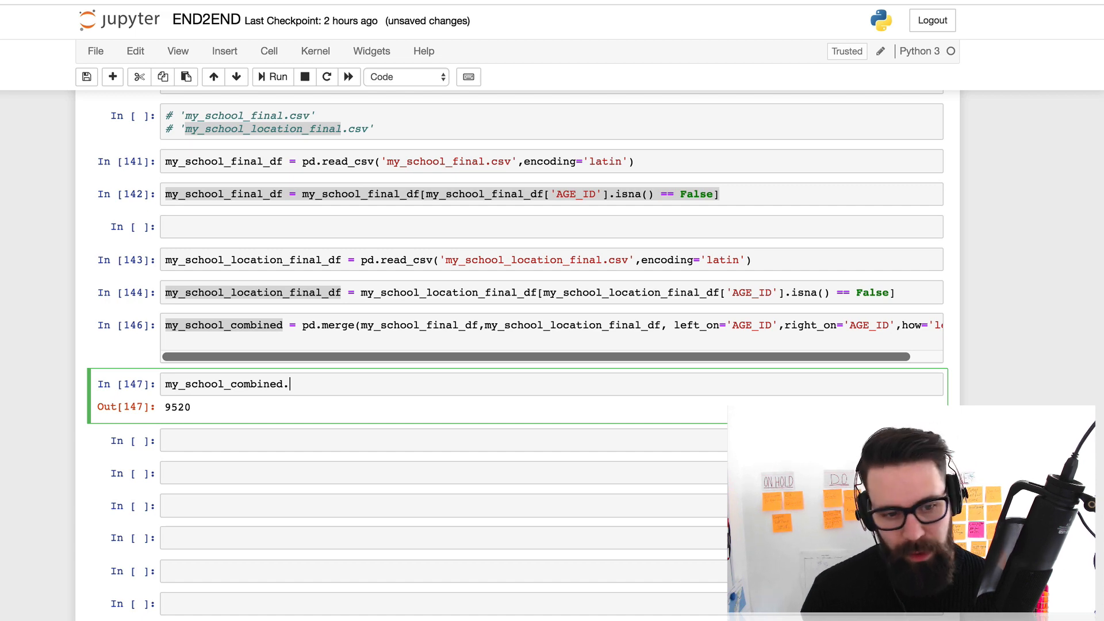
text(to_)
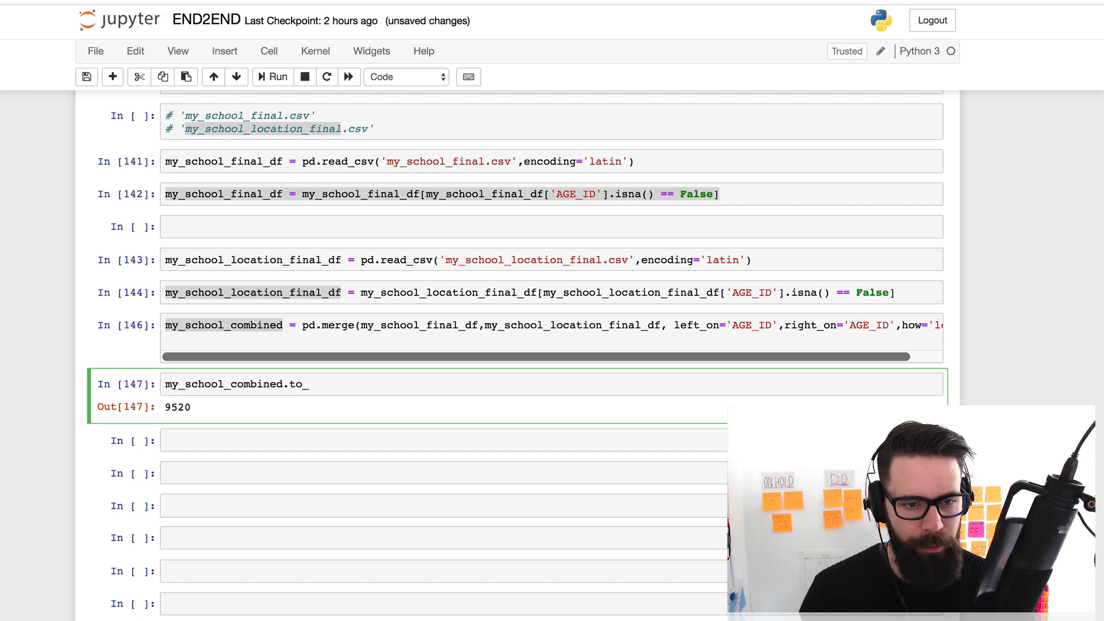
text(cs)
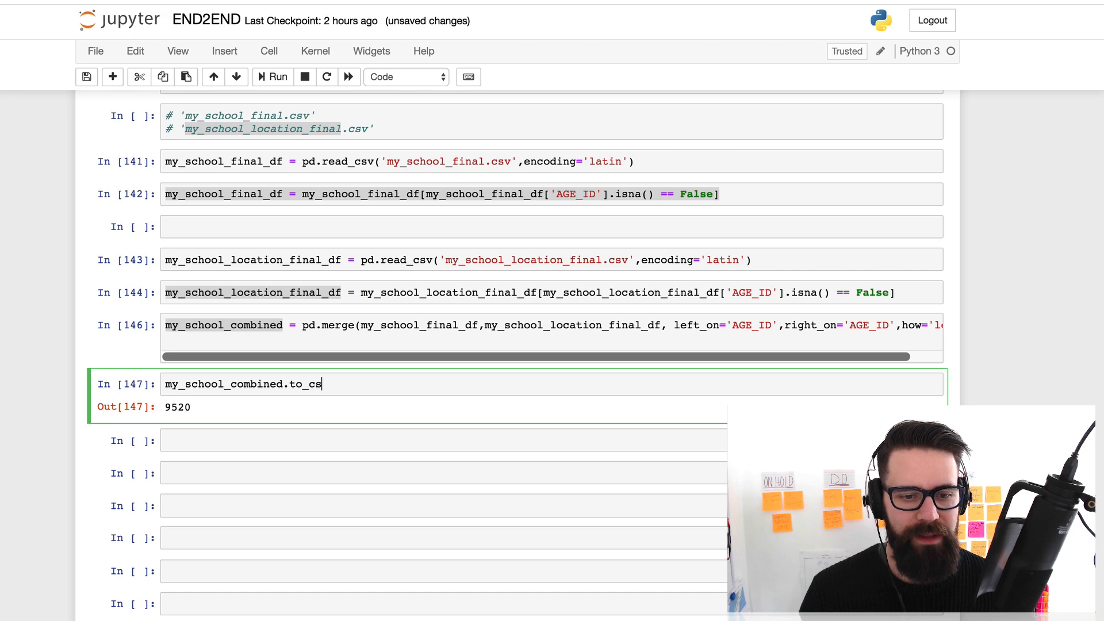
text(v())
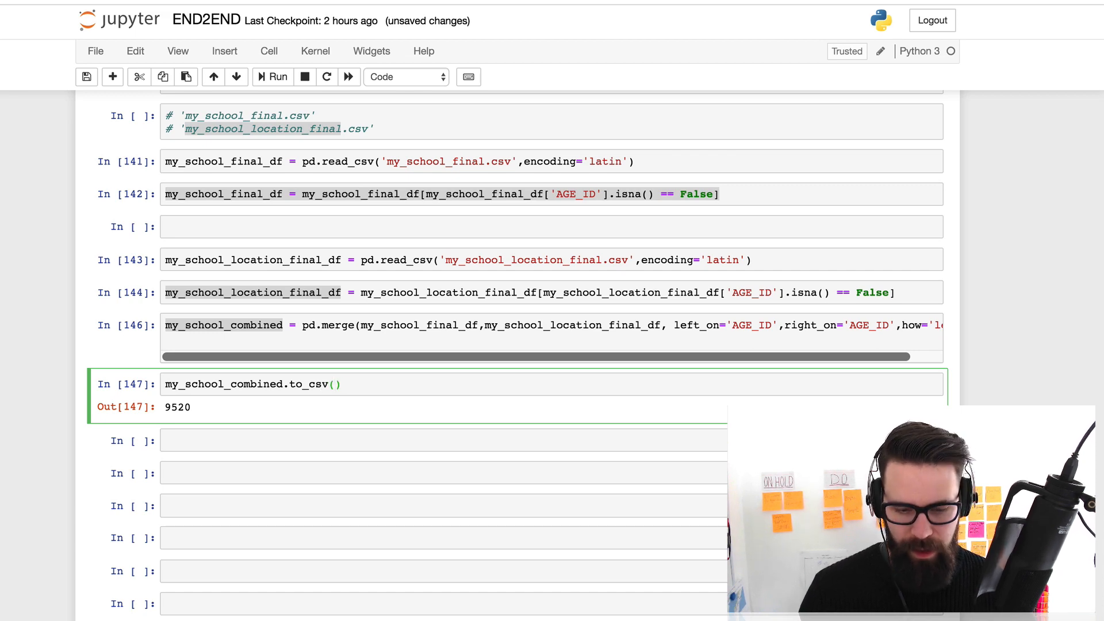
text('')
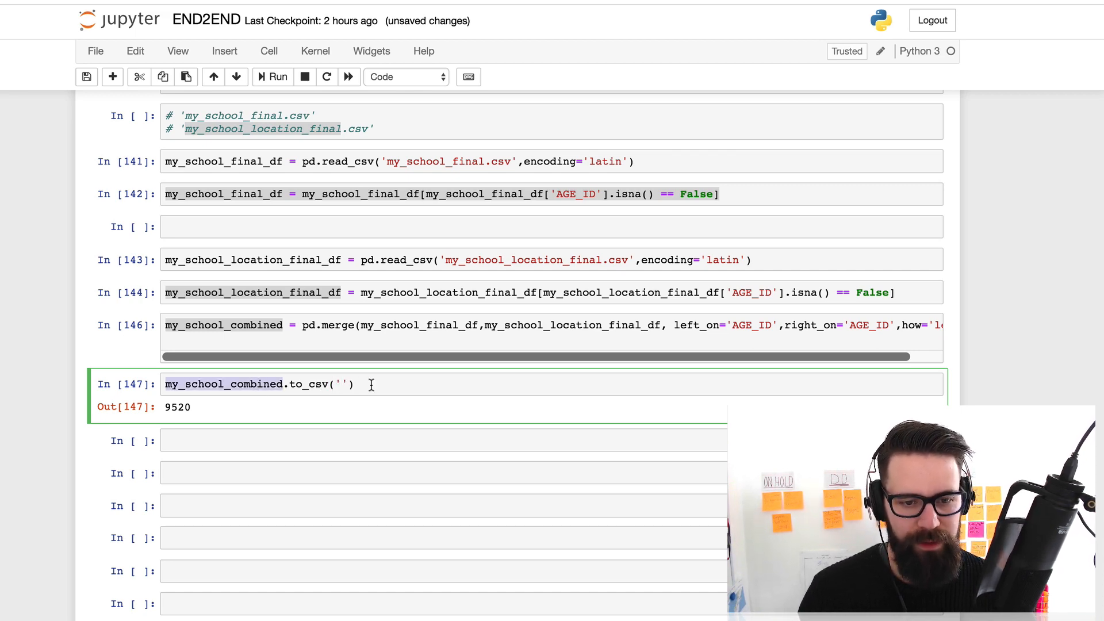
text(my_school_combined.csv)
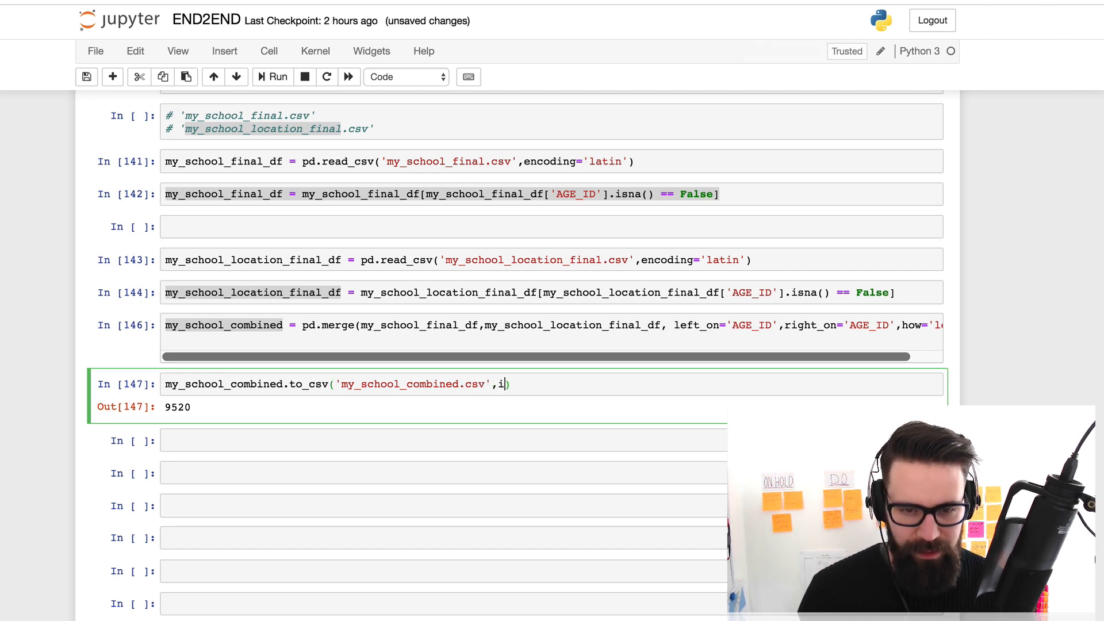
text(ndex=False)
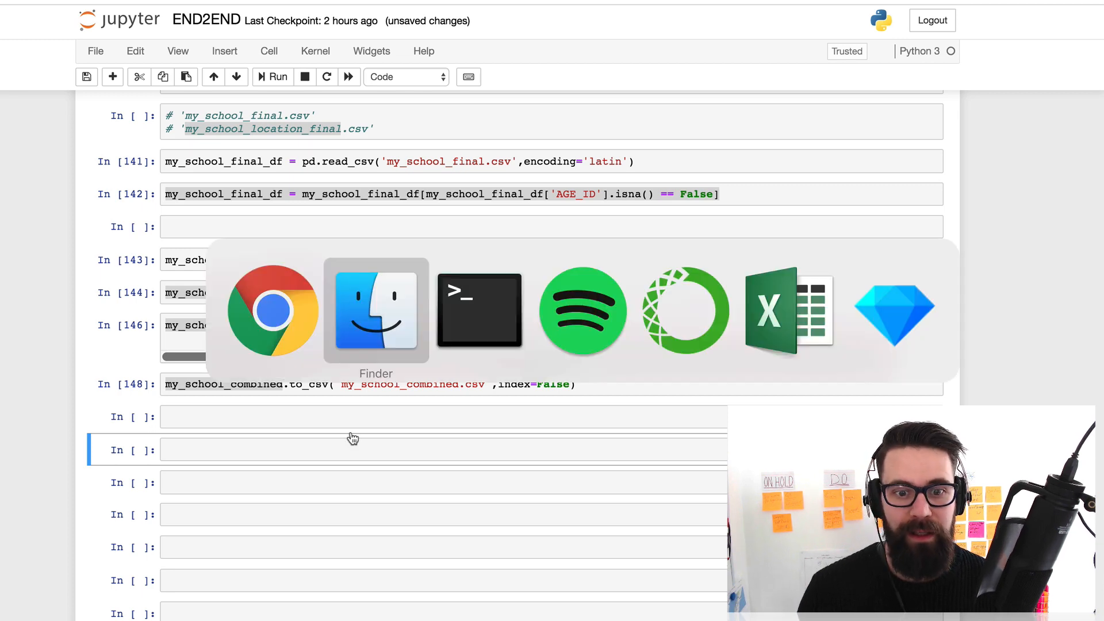
In Finder, browse Python > Projects > Questicon to find my_school_combined.csv (4.3 MB)
click(375, 311)
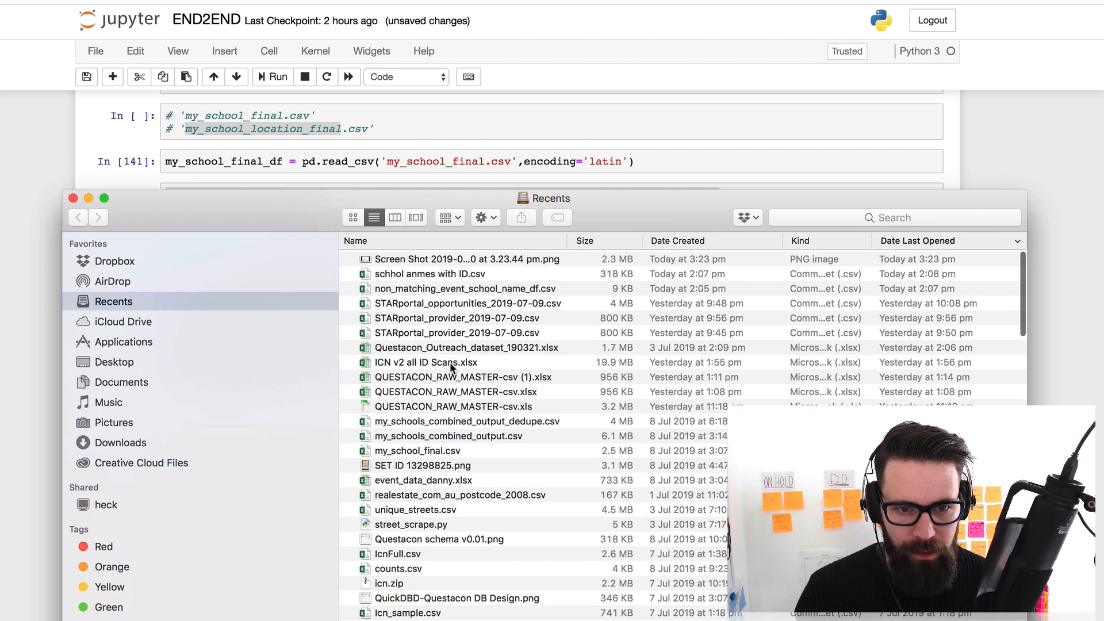
click(121, 382)
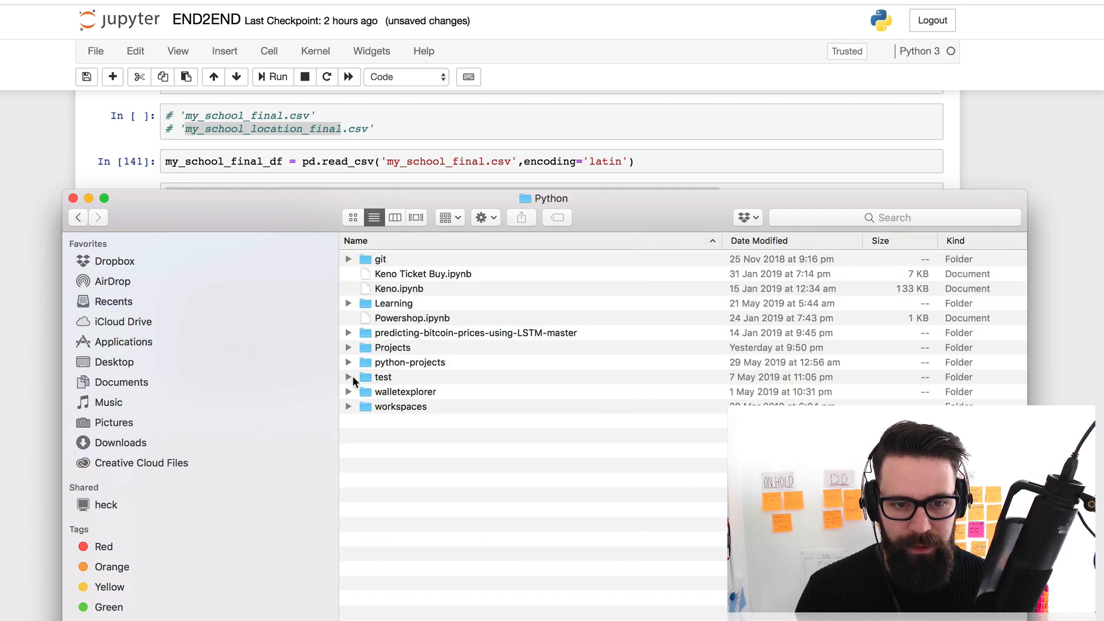
double_click(391, 347)
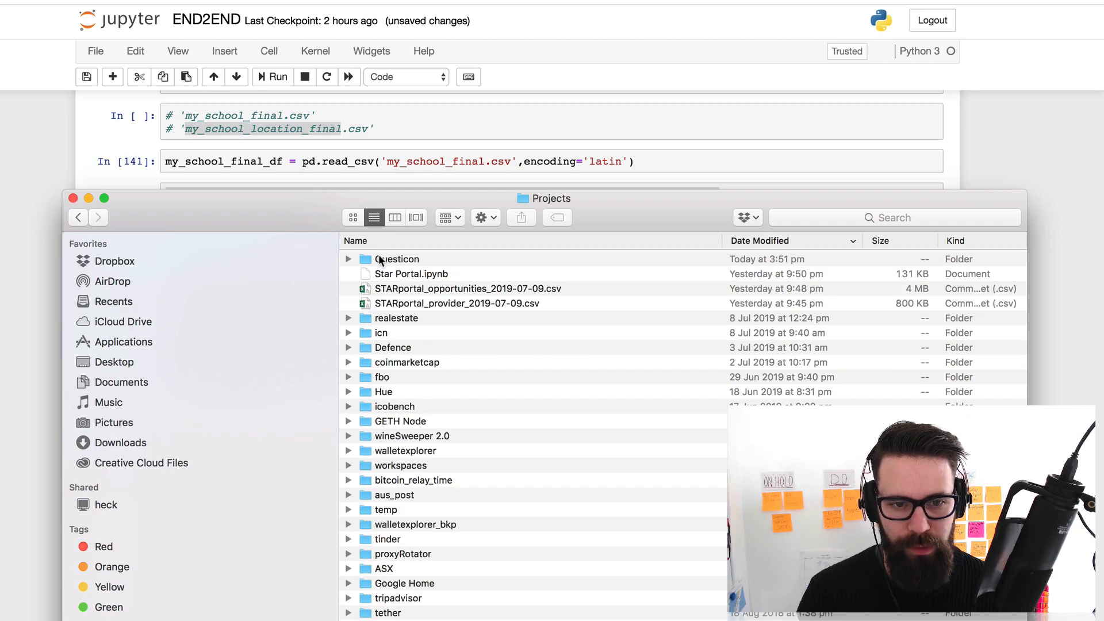
double_click(397, 260)
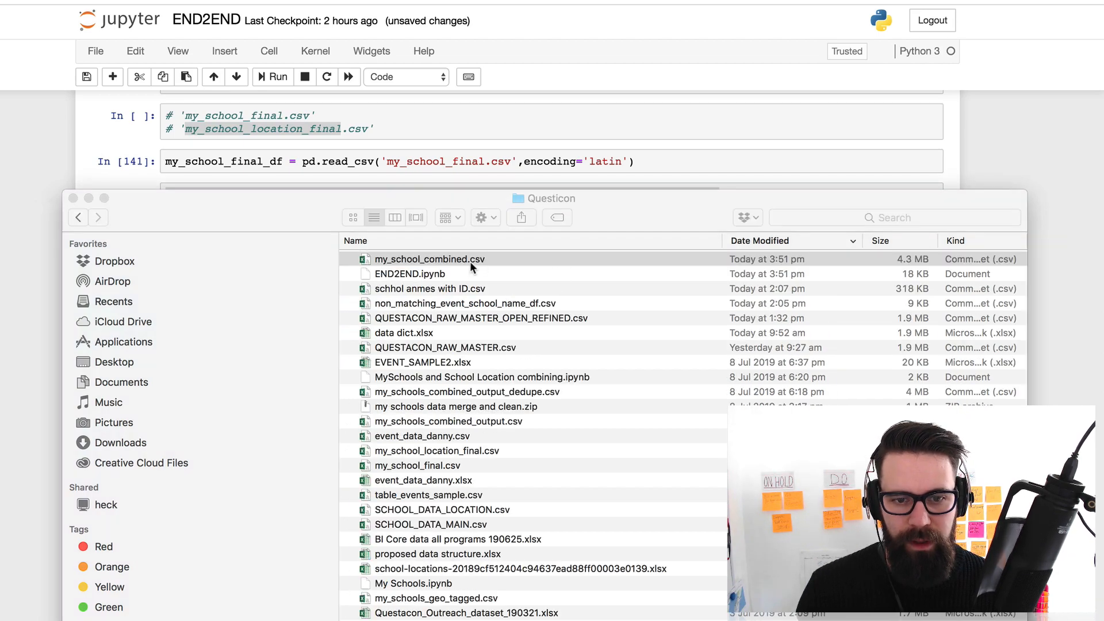